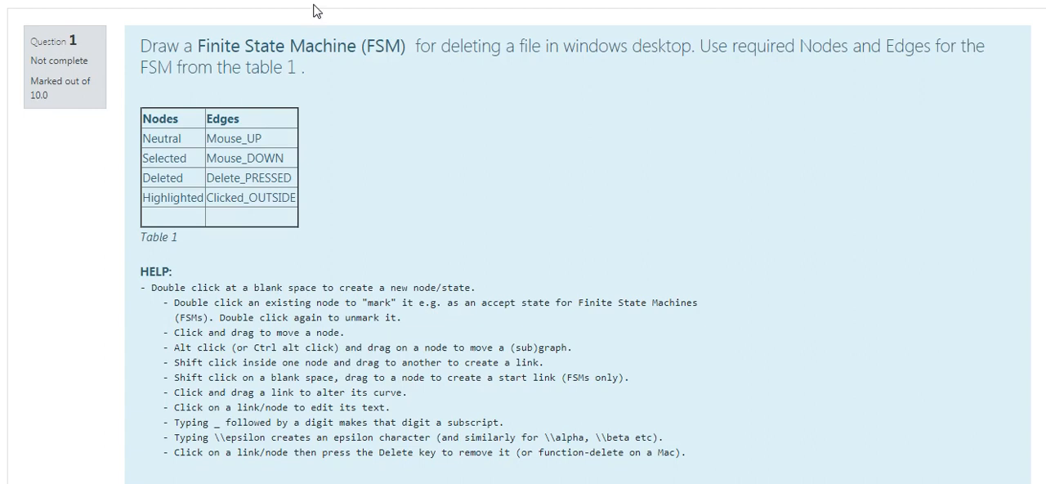
{"action": "mouse_move", "coordinate": [585, 216]}
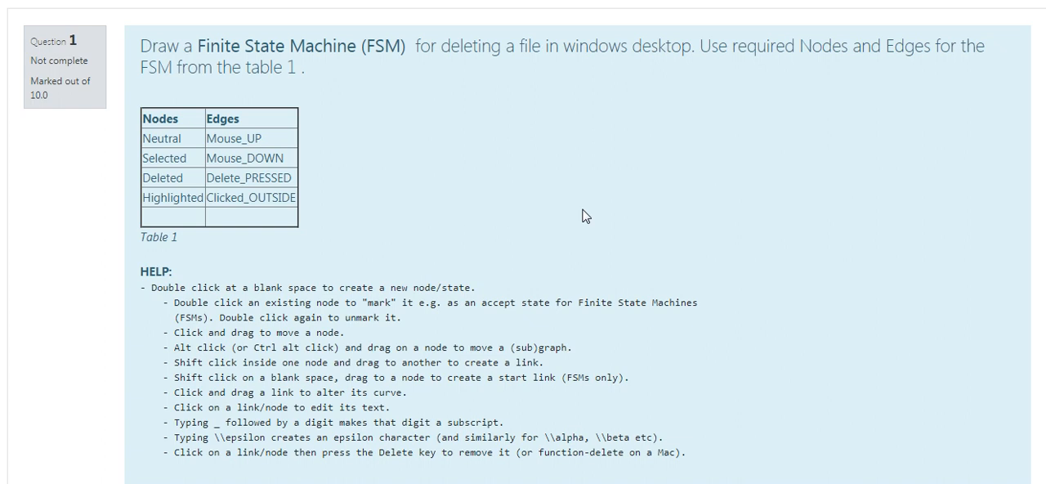
{"action": "mouse_move", "coordinate": [253, 72]}
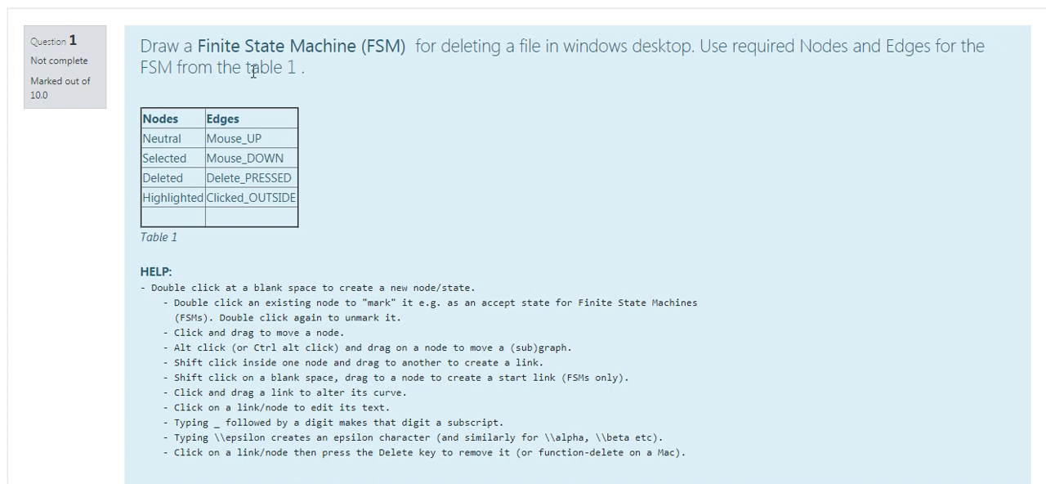
{"action": "mouse_move", "coordinate": [207, 87]}
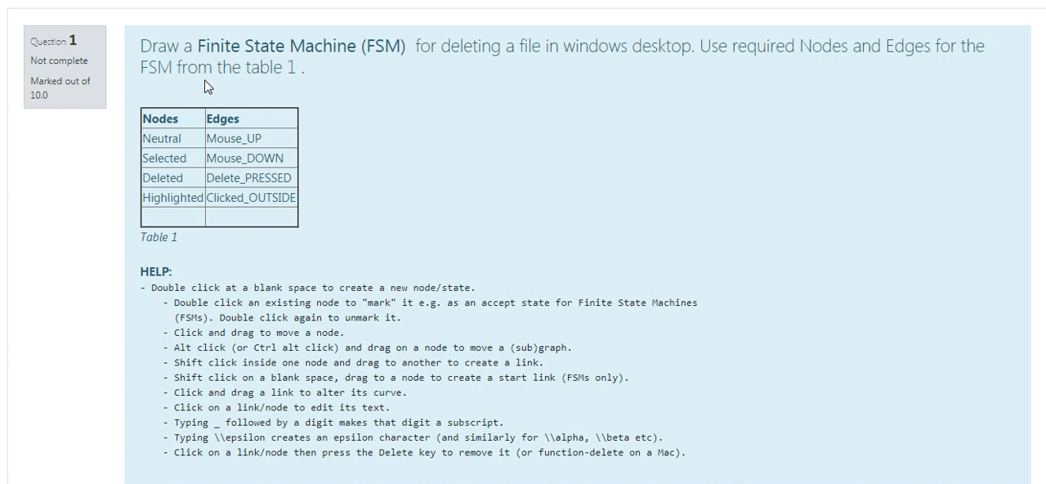
{"action": "mouse_move", "coordinate": [209, 60]}
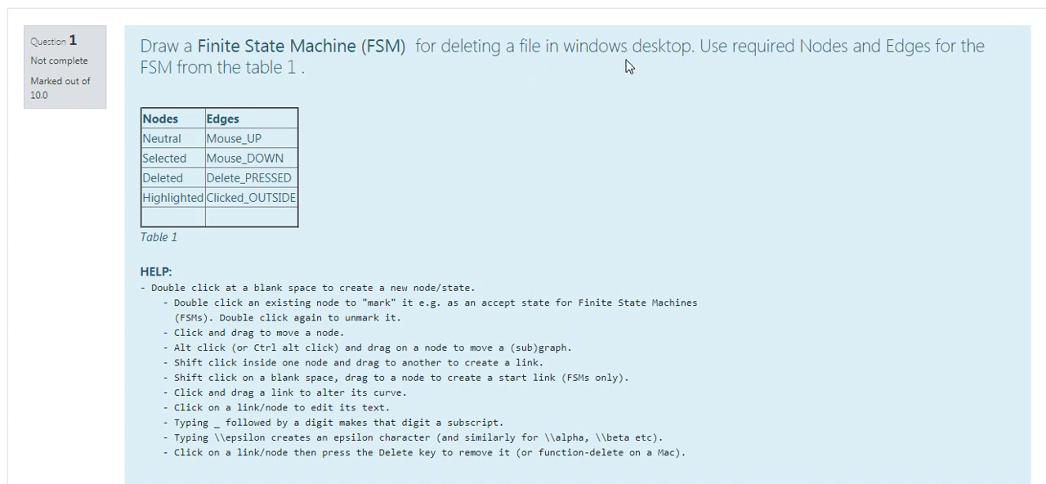
{"action": "mouse_move", "coordinate": [751, 57]}
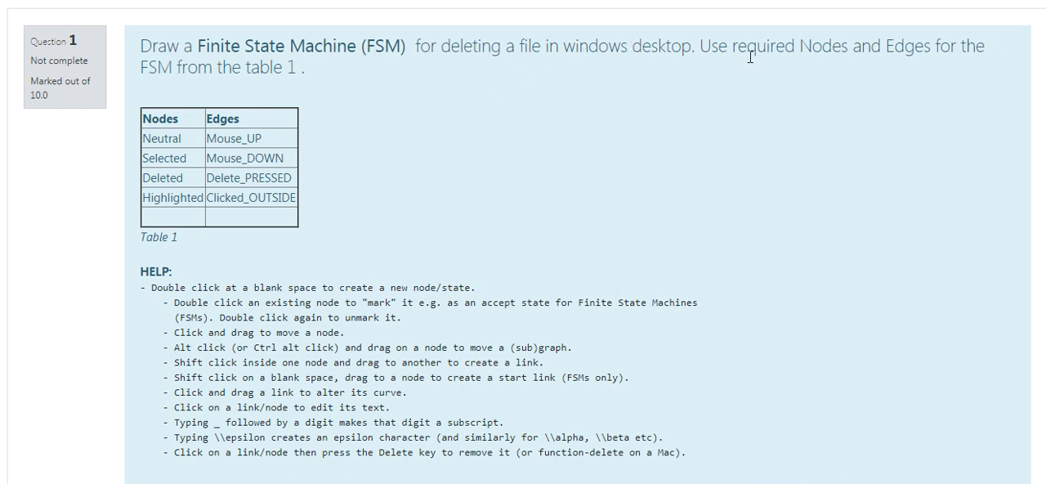
{"action": "mouse_move", "coordinate": [340, 114]}
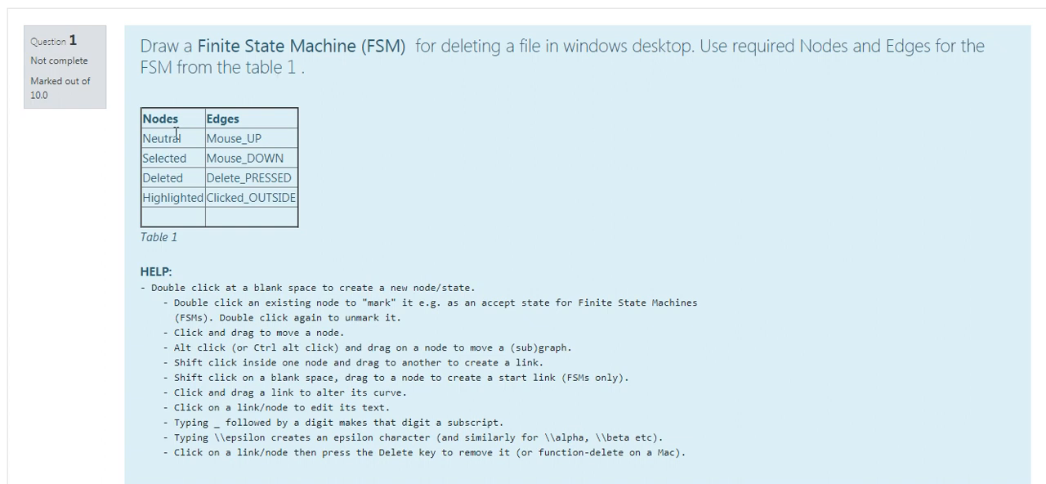
{"action": "mouse_move", "coordinate": [193, 157]}
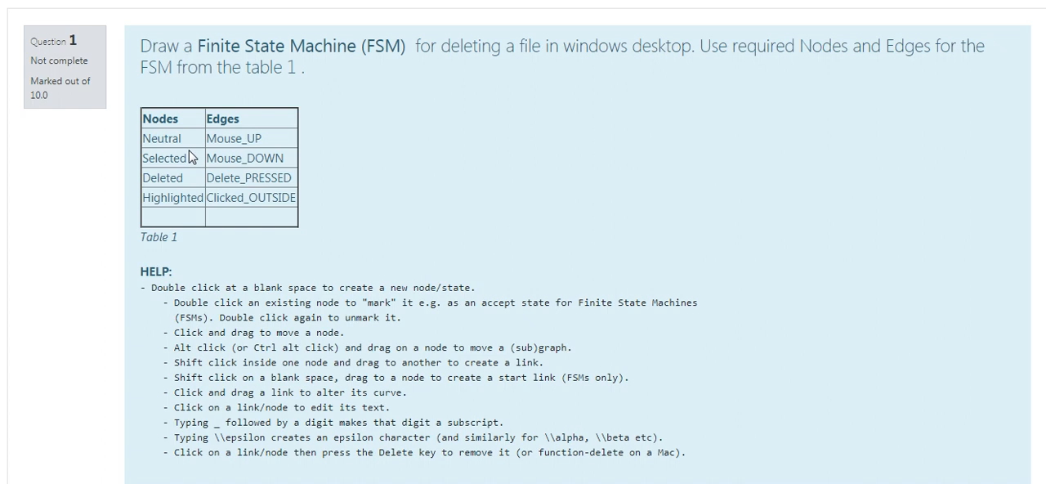
{"action": "mouse_move", "coordinate": [304, 337]}
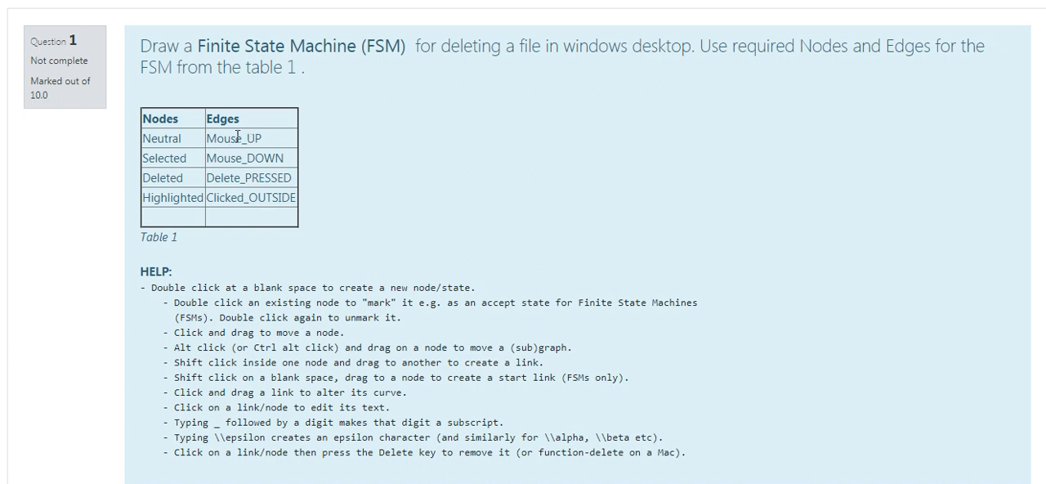
{"action": "mouse_move", "coordinate": [396, 171]}
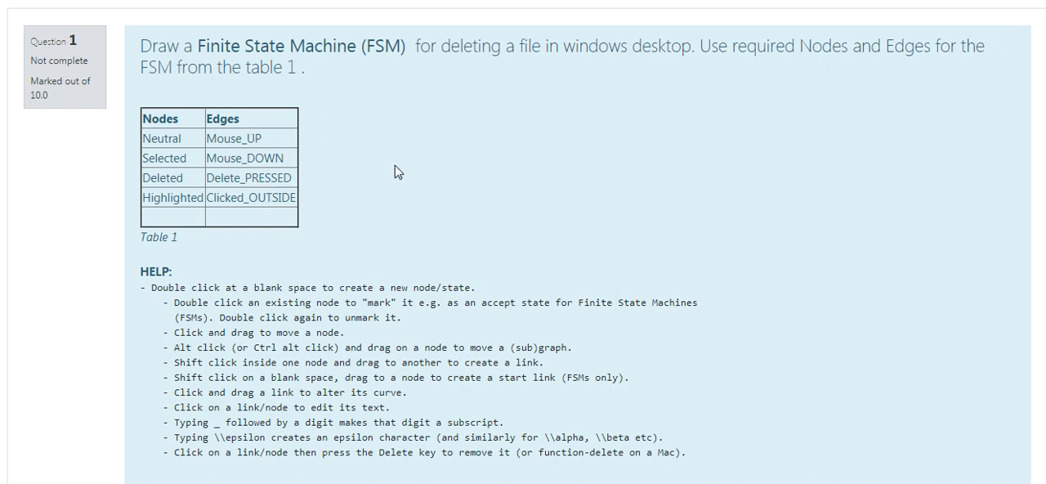
{"action": "mouse_move", "coordinate": [317, 223]}
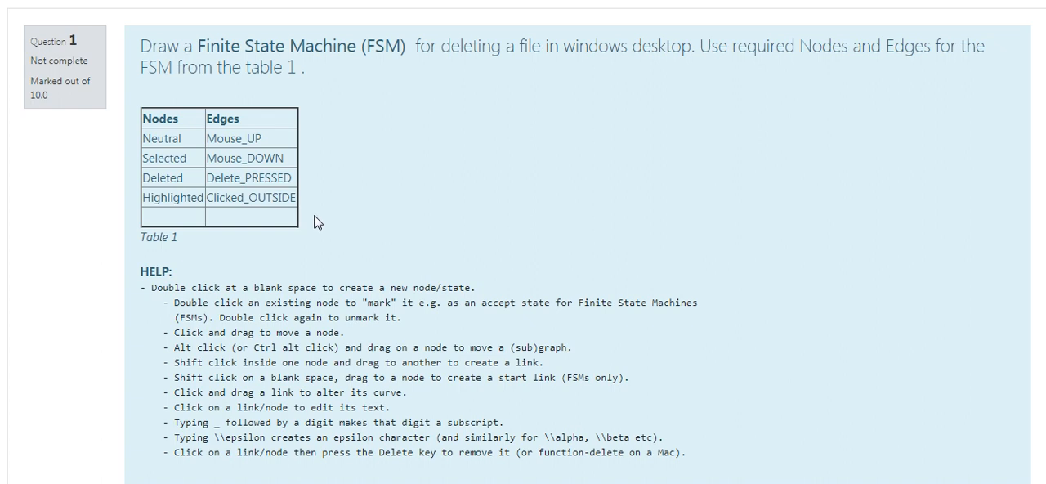
{"action": "mouse_move", "coordinate": [384, 321]}
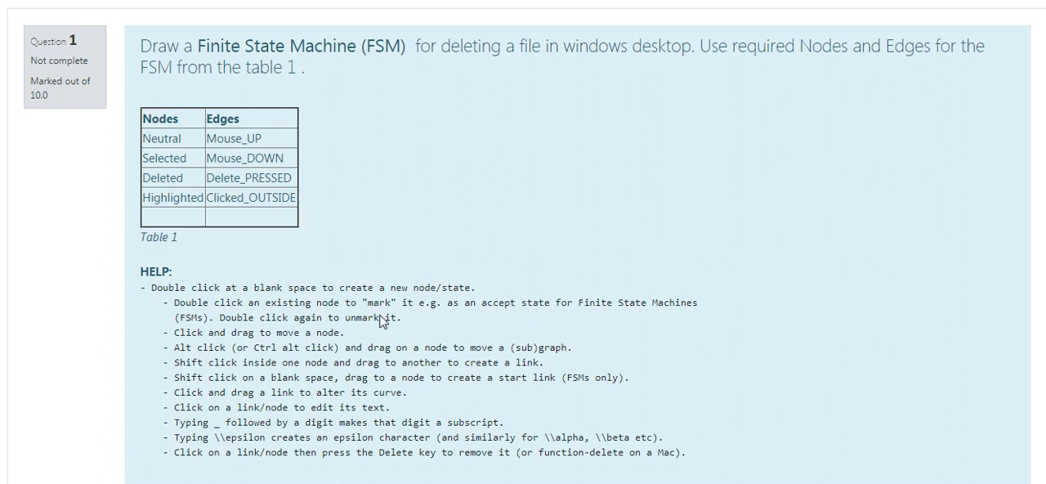
{"action": "mouse_move", "coordinate": [188, 288]}
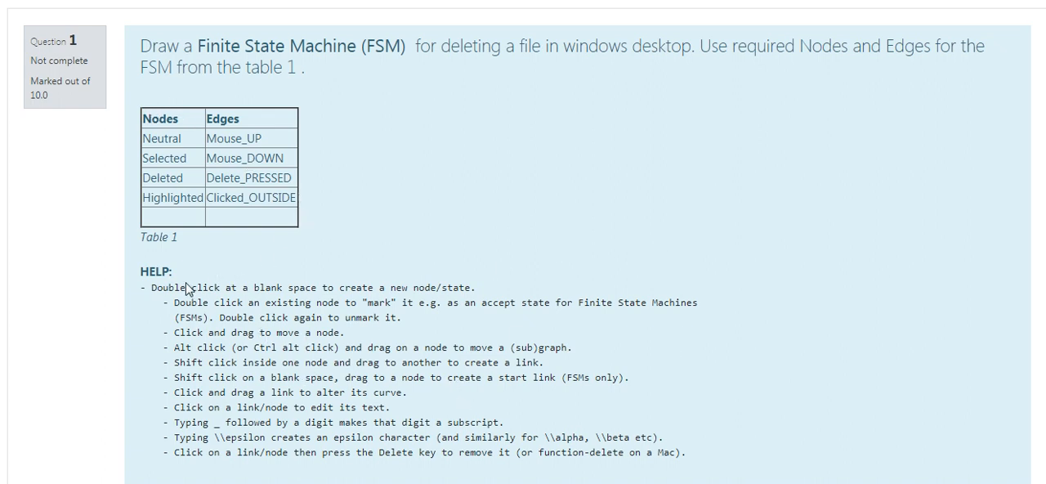
{"action": "mouse_move", "coordinate": [212, 296]}
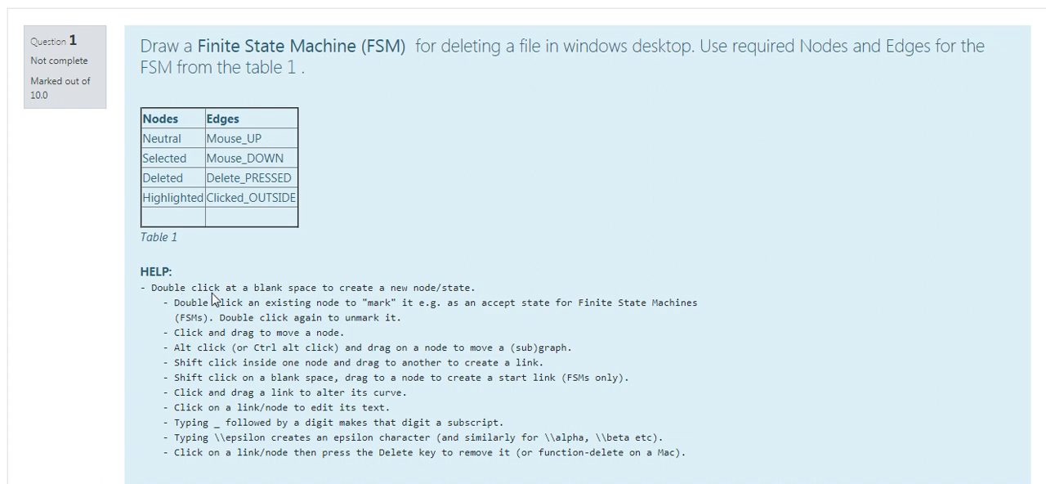
{"action": "mouse_move", "coordinate": [440, 303]}
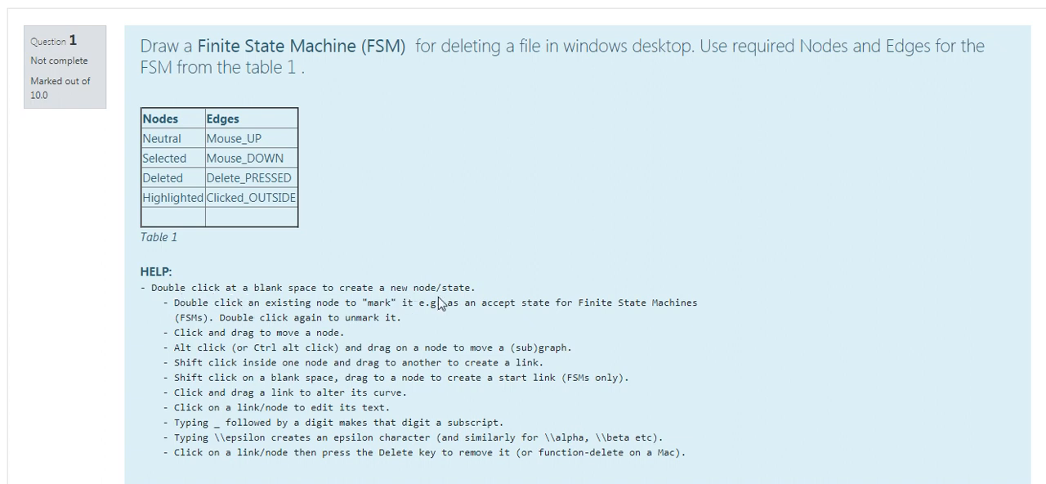
{"action": "mouse_move", "coordinate": [341, 317]}
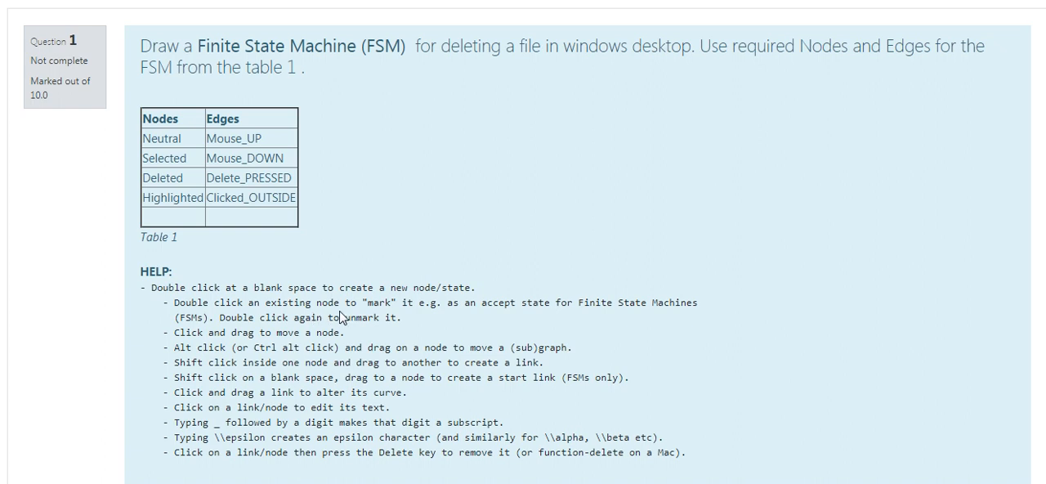
{"action": "mouse_move", "coordinate": [368, 353]}
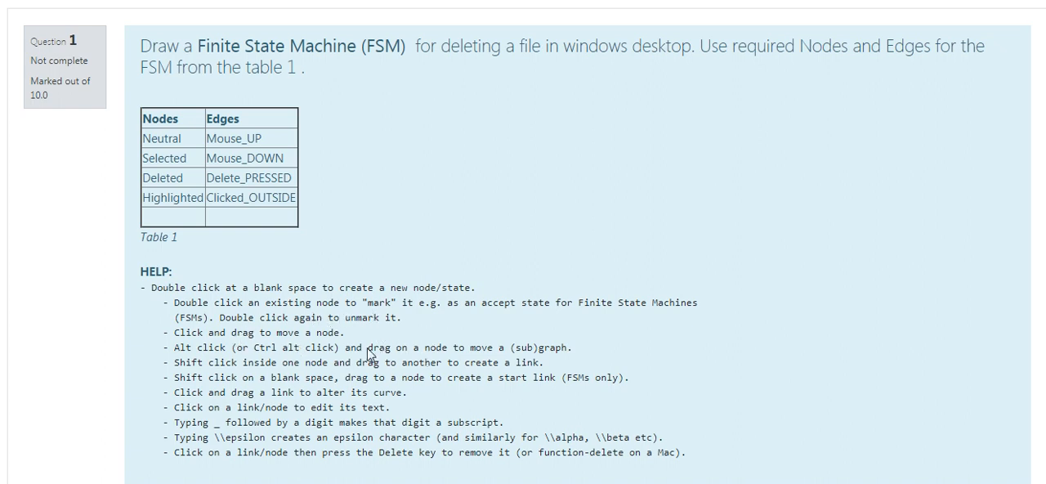
{"action": "mouse_move", "coordinate": [242, 360]}
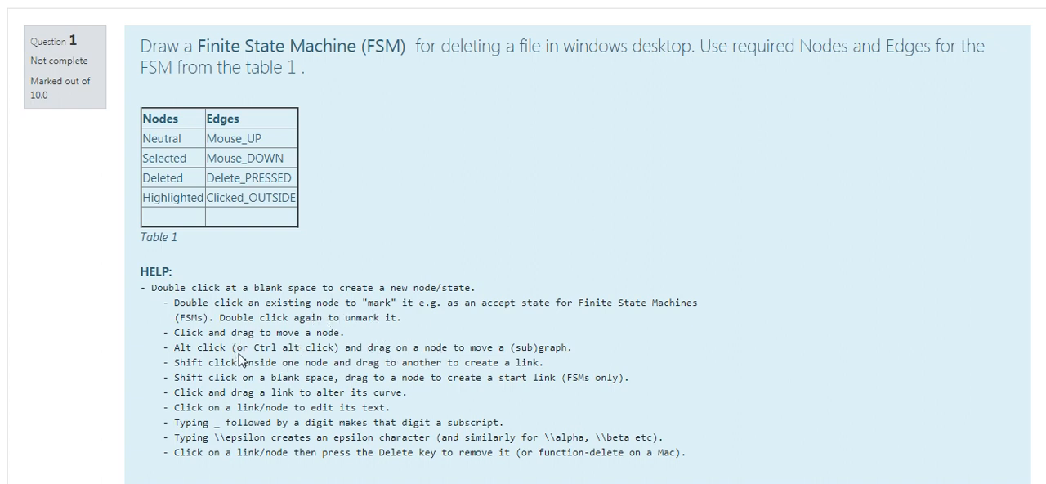
{"action": "mouse_move", "coordinate": [898, 166]}
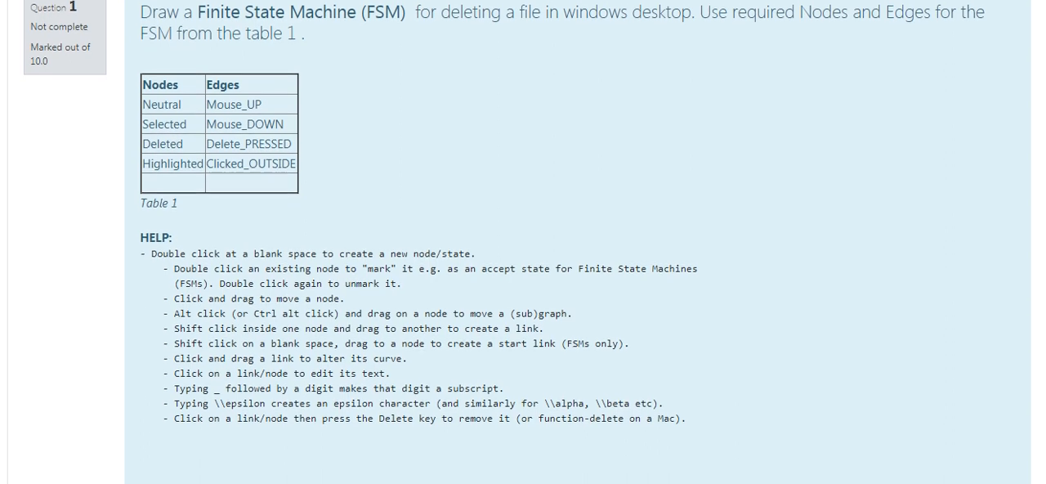
Scroll to the answer canvas and create the first empty state node
{"action": "scroll", "scroll_direction": "down", "scroll_amount": 3}
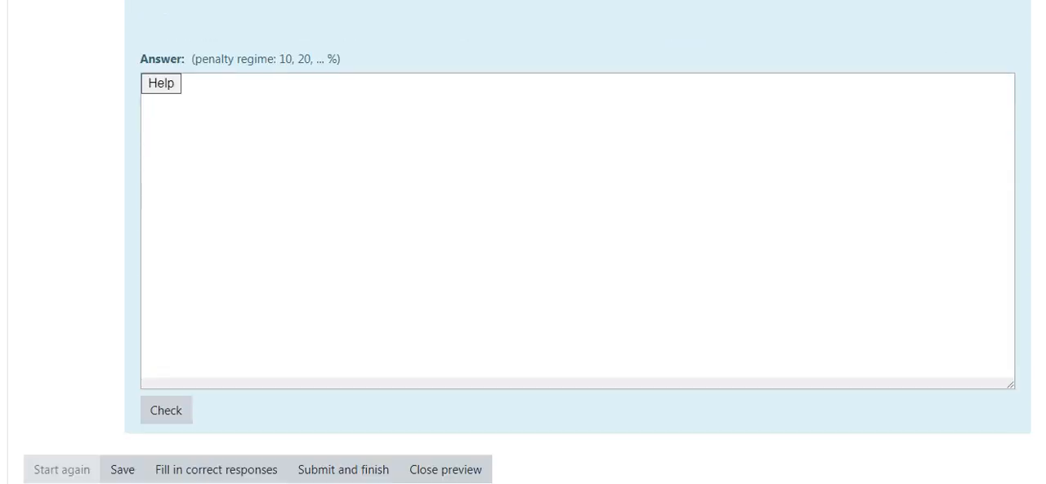
{"action": "mouse_move", "coordinate": [413, 160]}
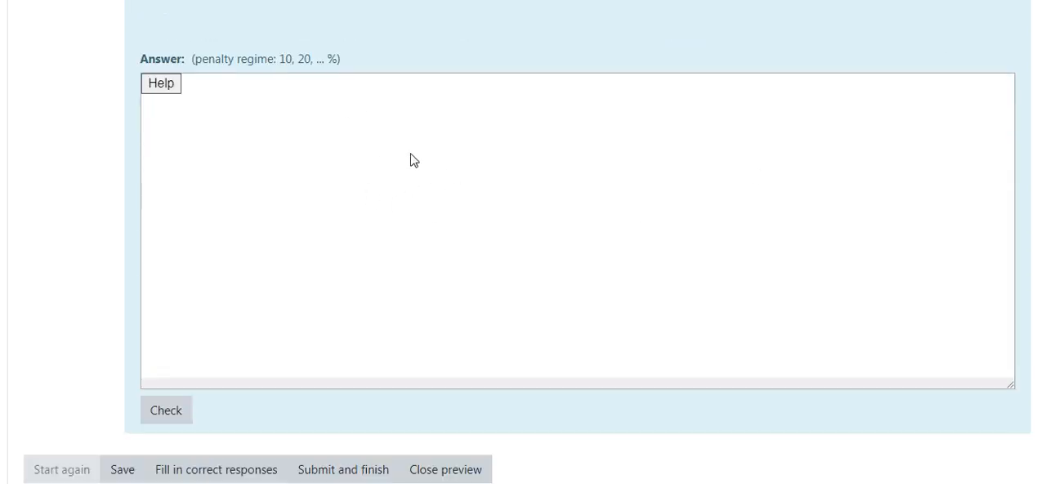
{"action": "left_click", "coordinate": [160, 83]}
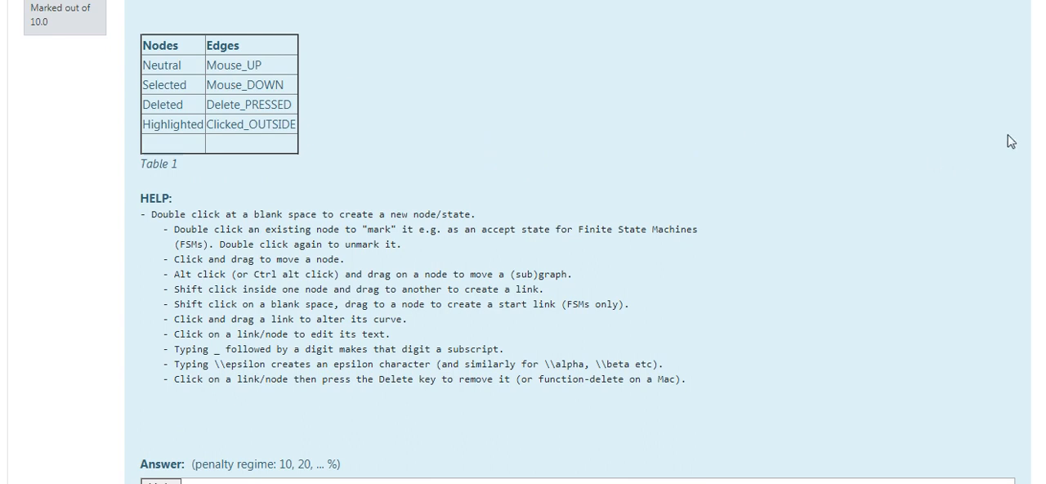
{"action": "scroll", "scroll_direction": "down", "scroll_amount": 3}
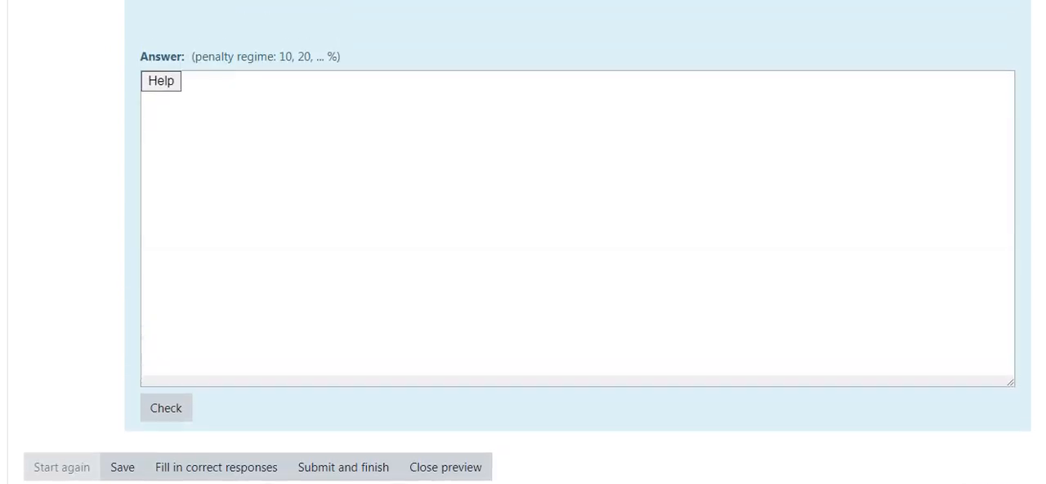
{"action": "scroll", "scroll_direction": "down", "scroll_amount": 3}
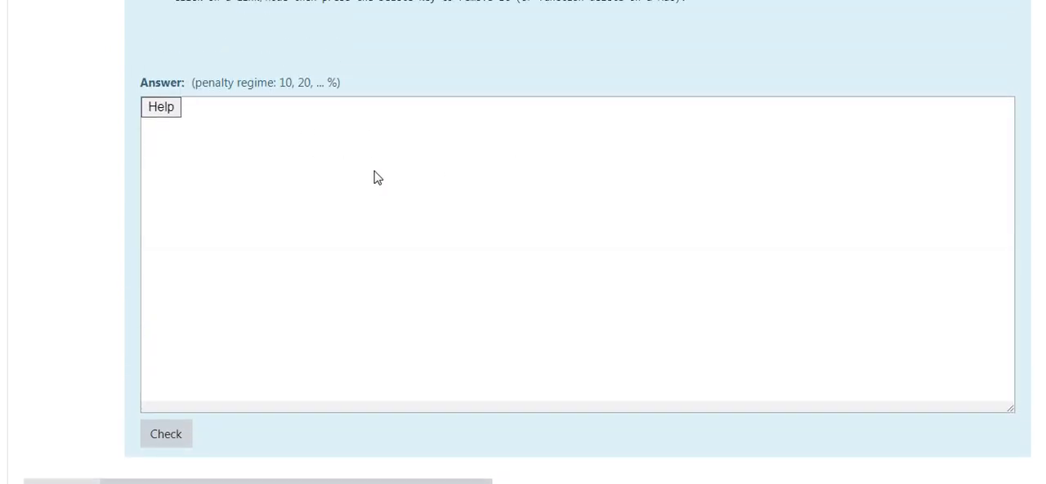
{"action": "left_click", "coordinate": [373, 171]}
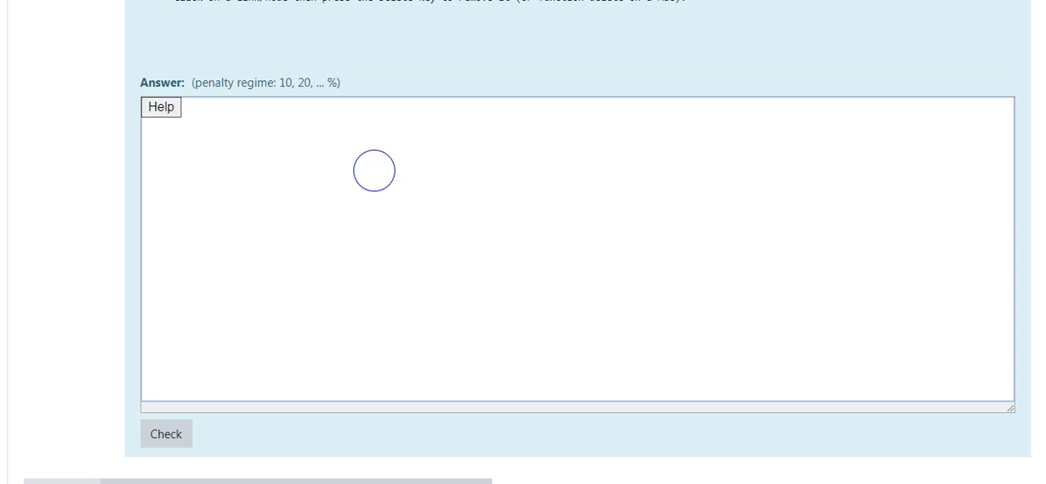
Label the first state node 'Neutral'
{"action": "left_click", "coordinate": [161, 107]}
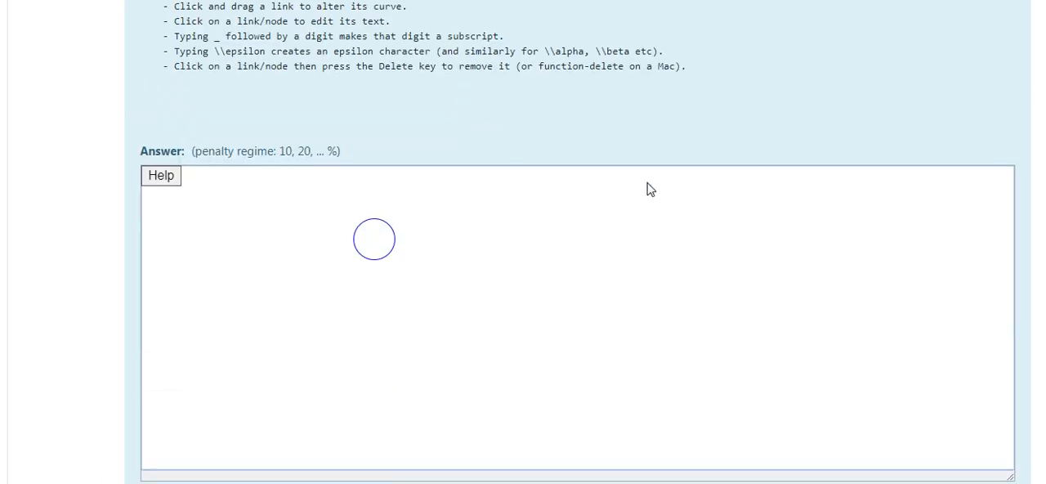
{"action": "type", "text": "Ne"}
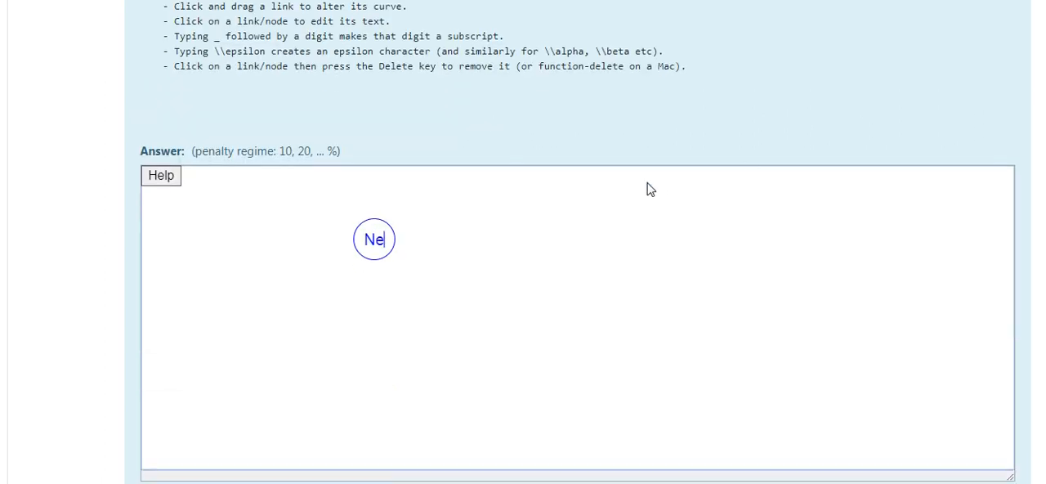
{"action": "type", "text": "utral"}
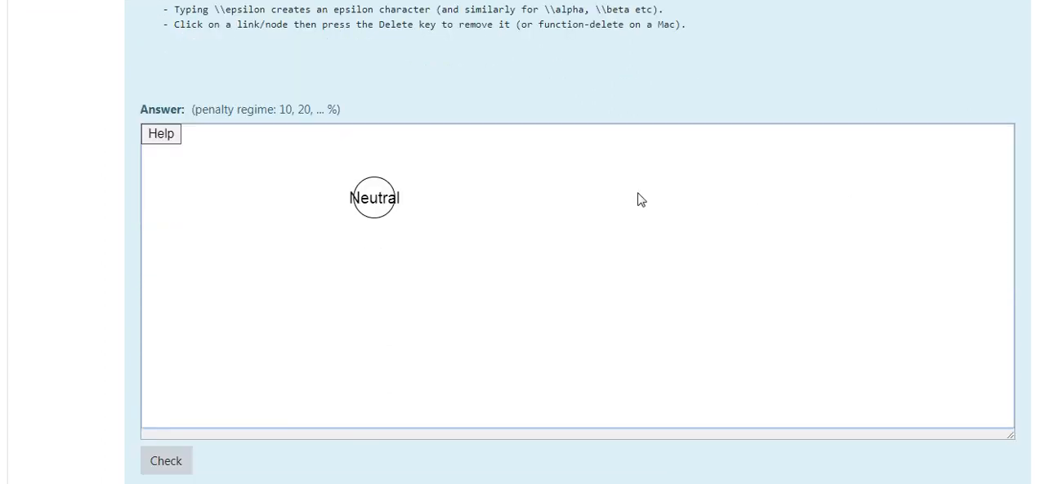
{"action": "mouse_move", "coordinate": [470, 216]}
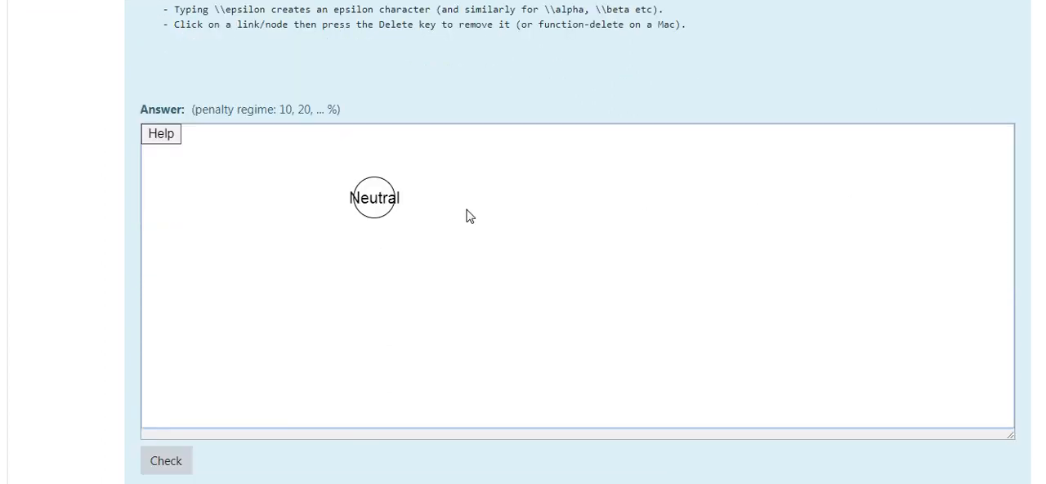
{"action": "mouse_move", "coordinate": [432, 220]}
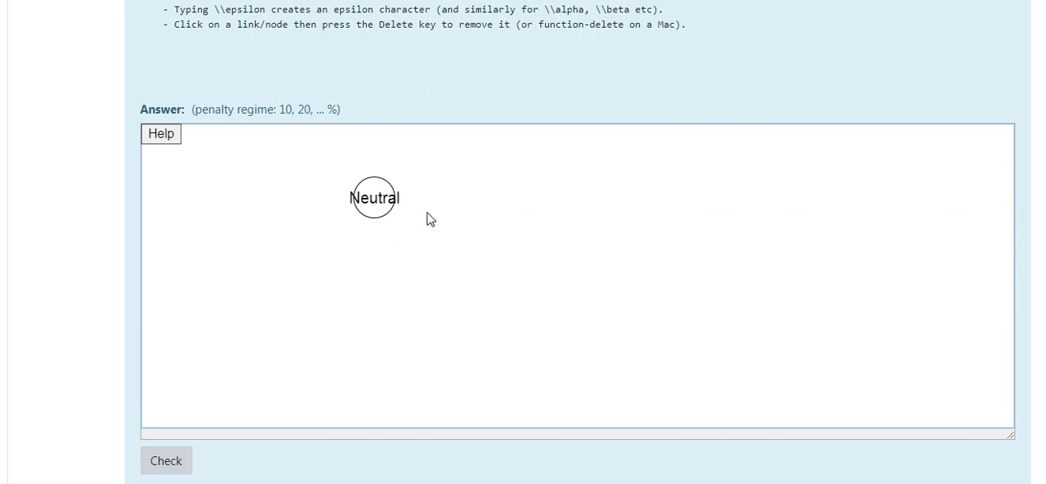
{"action": "mouse_move", "coordinate": [378, 175]}
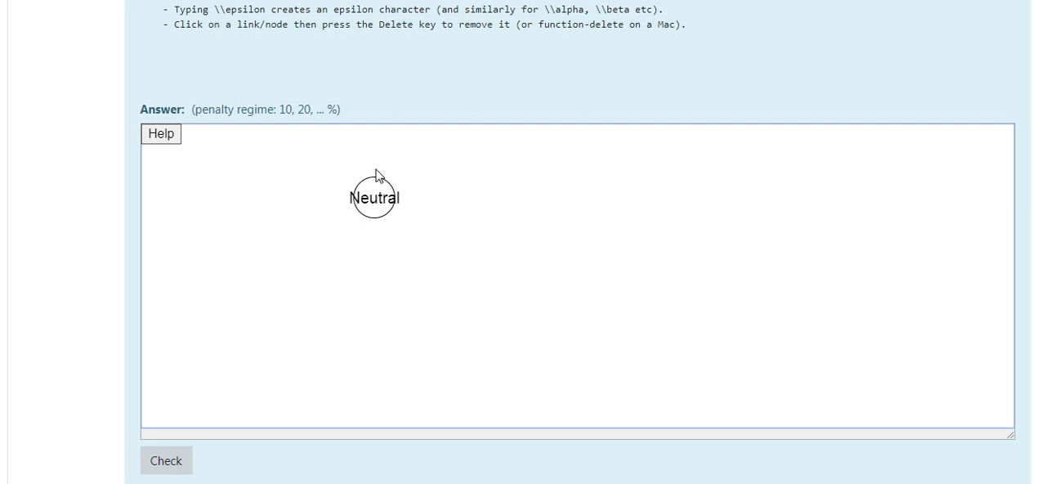
{"action": "mouse_move", "coordinate": [468, 193]}
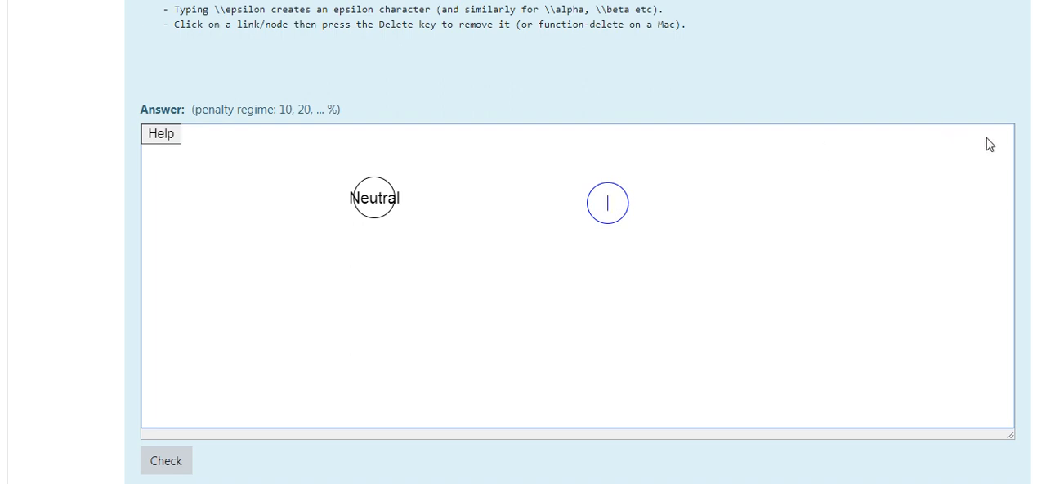
Add a second state beside Neutral and start labelling it 'Highlighted'
{"action": "scroll", "scroll_direction": "down", "scroll_amount": 3}
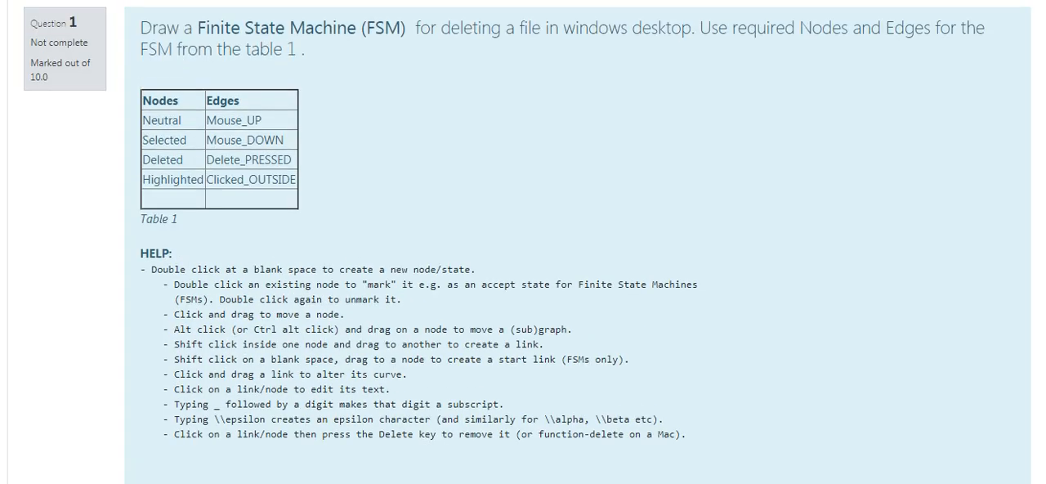
{"action": "mouse_move", "coordinate": [315, 143]}
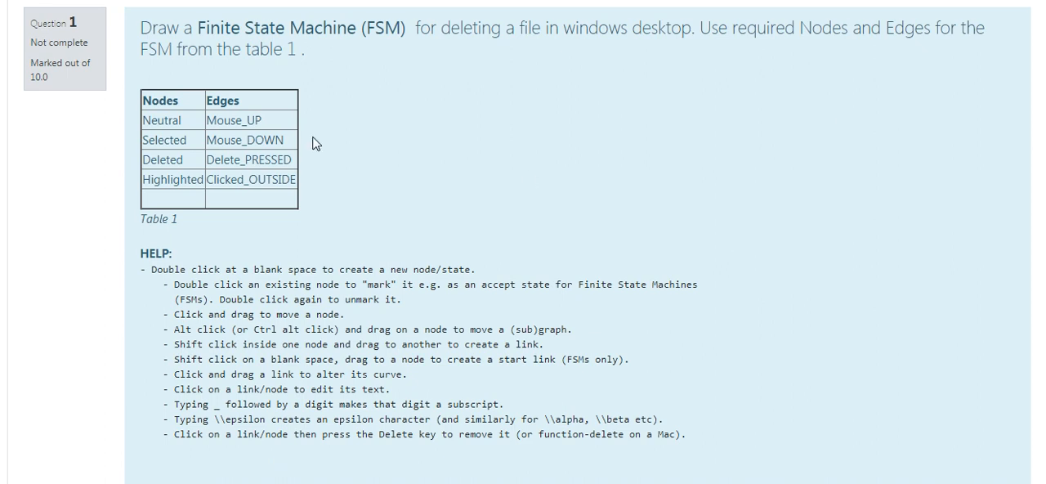
{"action": "double_click", "coordinate": [172, 179]}
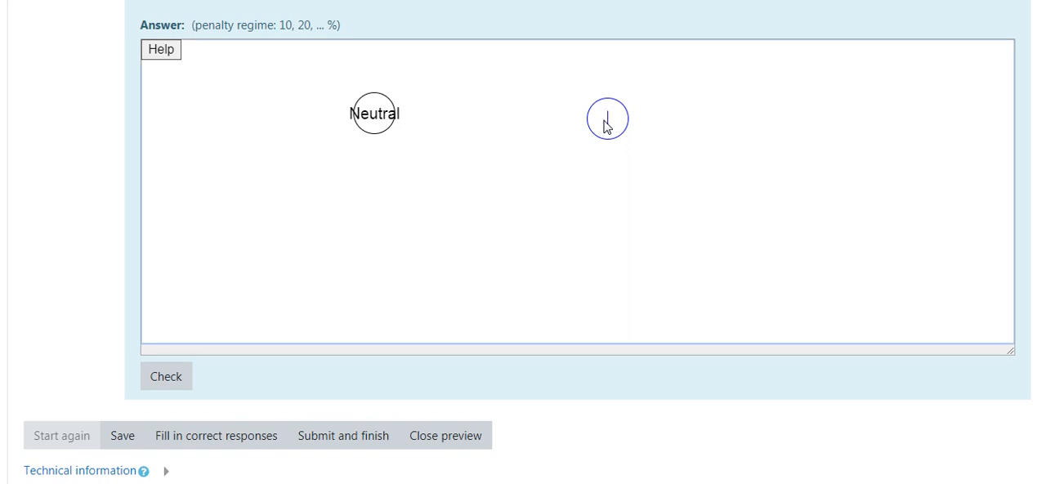
{"action": "type", "text": "Highlighted"}
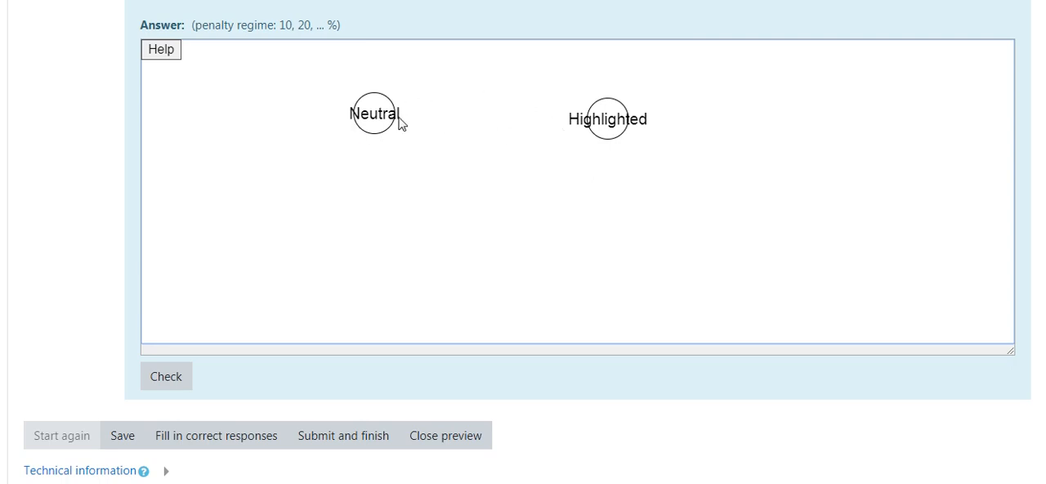
{"action": "mouse_move", "coordinate": [1010, 136]}
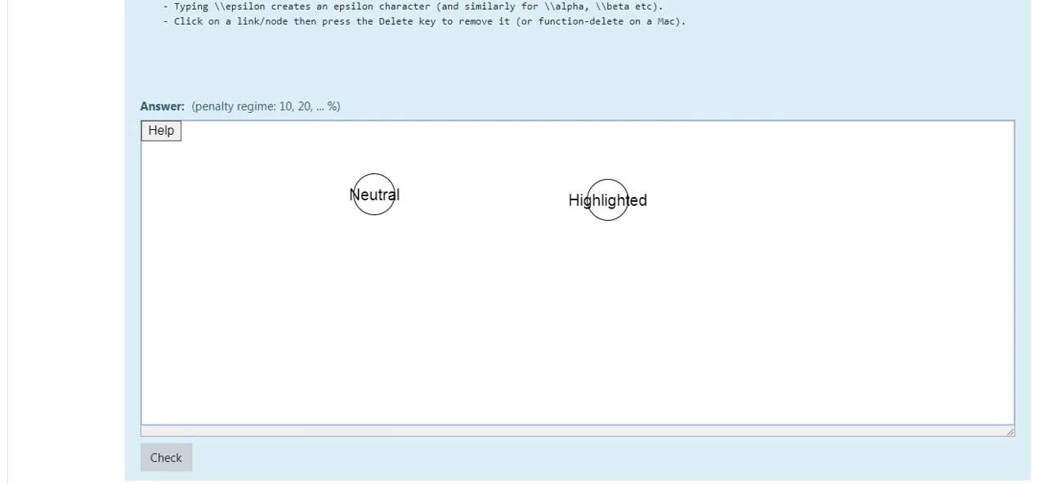
{"action": "scroll", "scroll_direction": "down", "scroll_amount": 3}
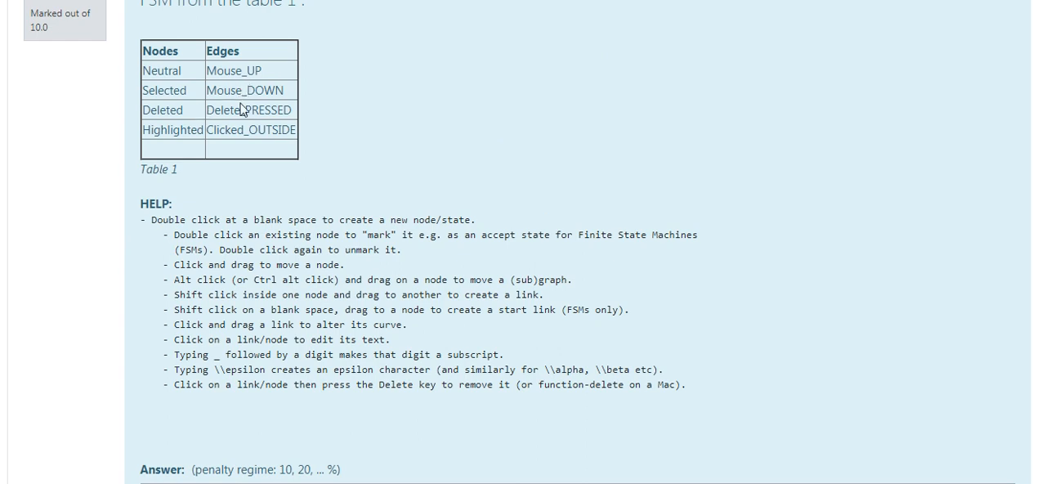
{"action": "mouse_move", "coordinate": [231, 88]}
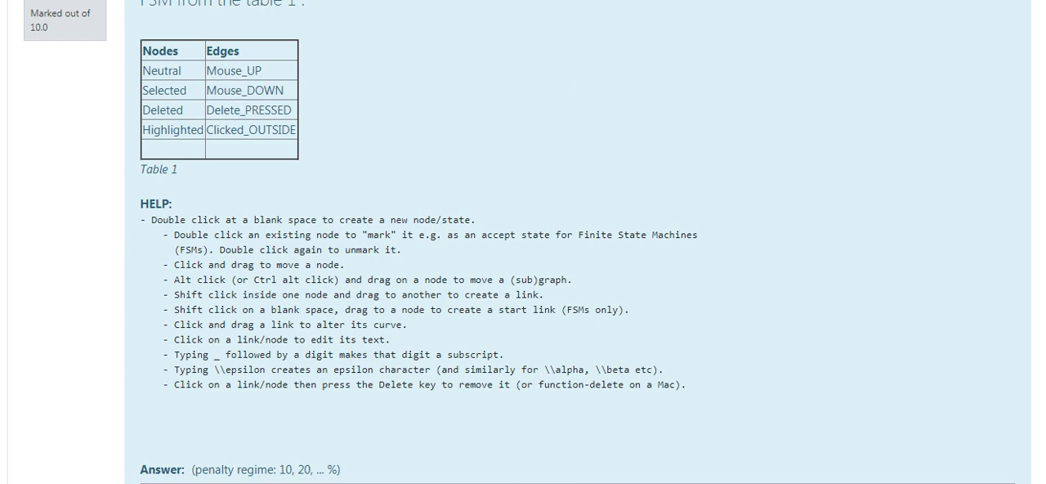
{"action": "scroll", "scroll_direction": "down", "scroll_amount": 3}
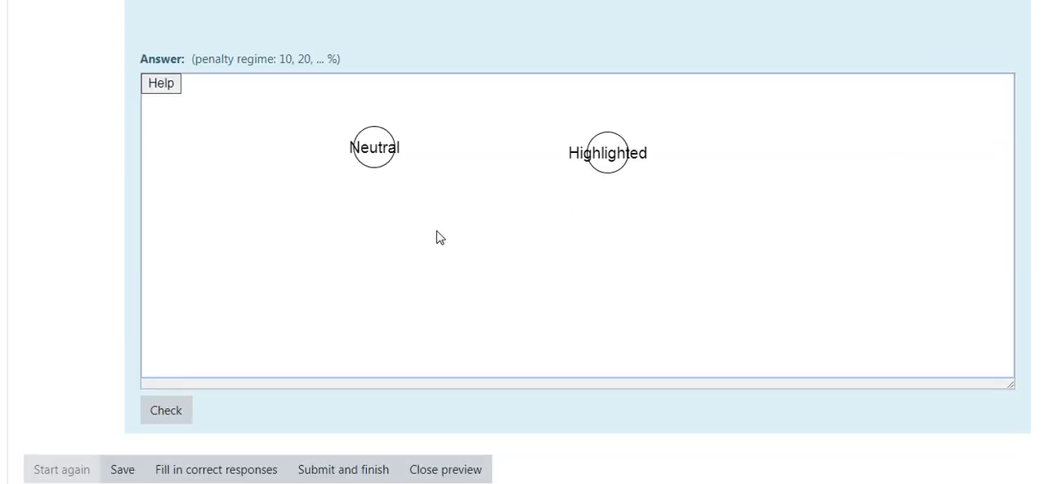
{"action": "mouse_move", "coordinate": [394, 169]}
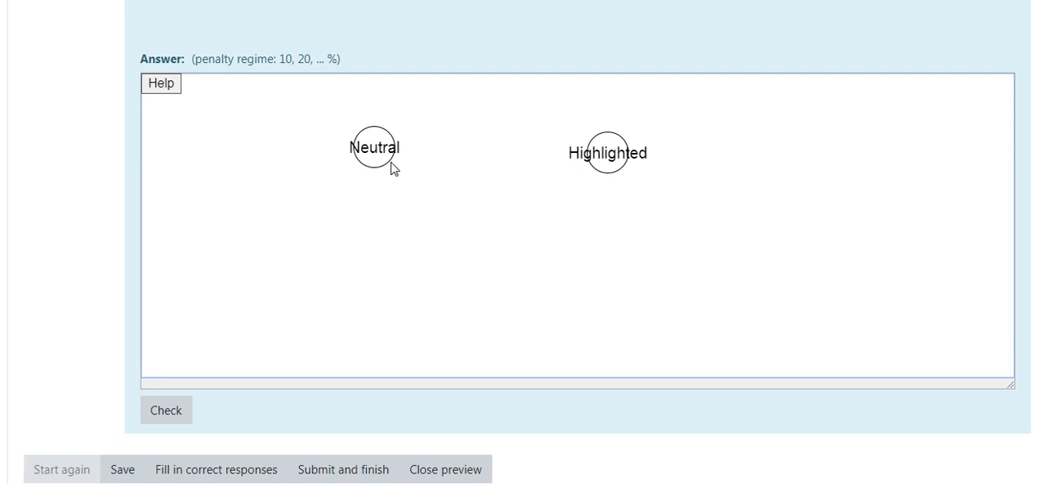
Draw an arrow from Neutral to Highlighted labelled 'Mouse_DOWN'
{"action": "left_click", "coordinate": [376, 148]}
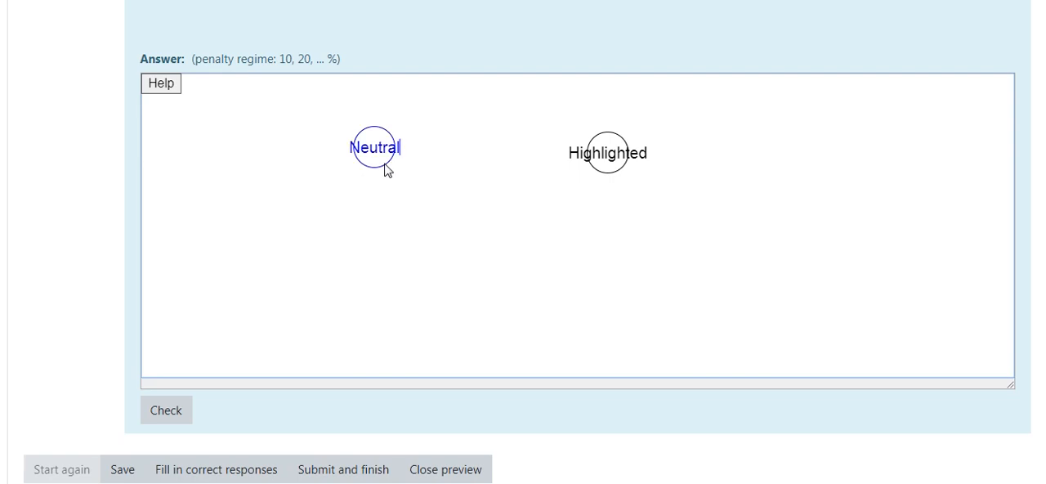
{"action": "left_click_drag", "start_coordinate": [396, 149], "coordinate": [446, 147]}
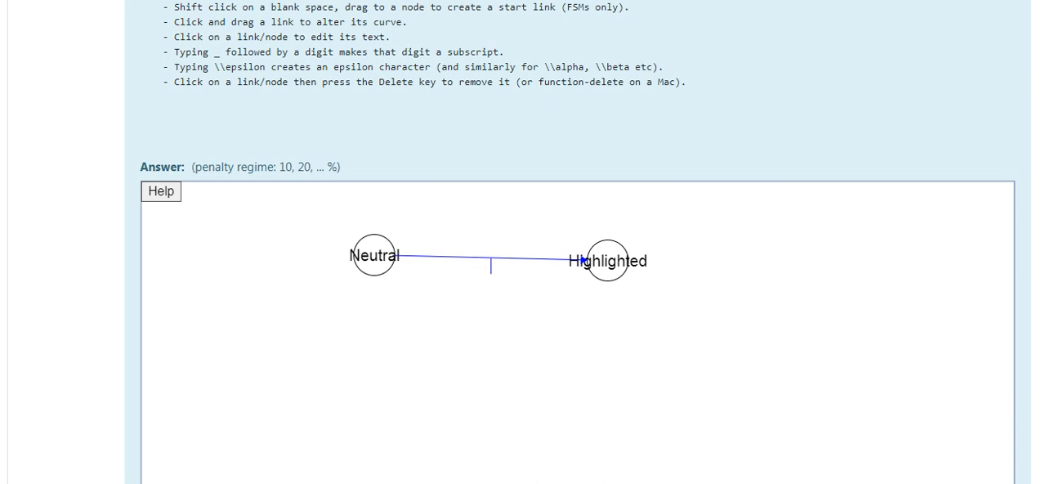
{"action": "type", "text": "Mouse"}
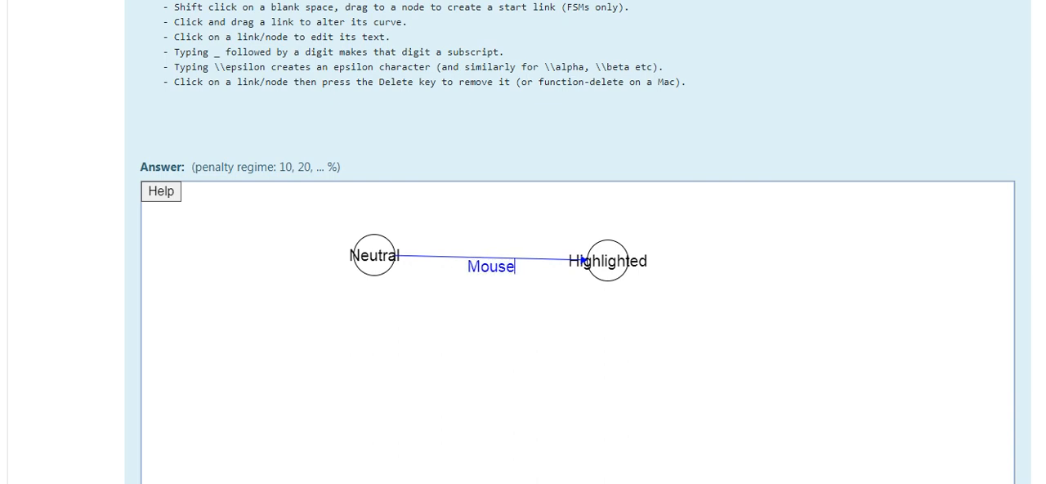
{"action": "type", "text": "_DO"}
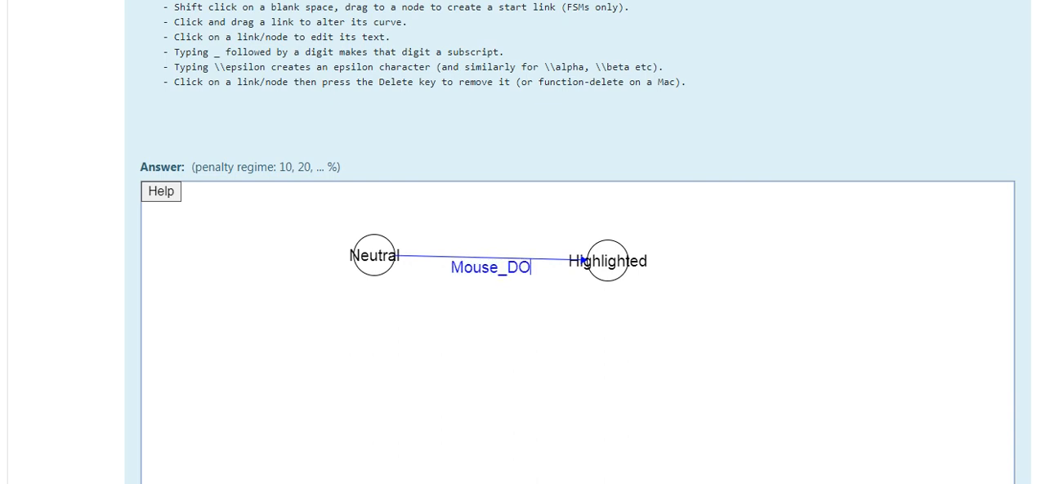
{"action": "type", "text": "WN"}
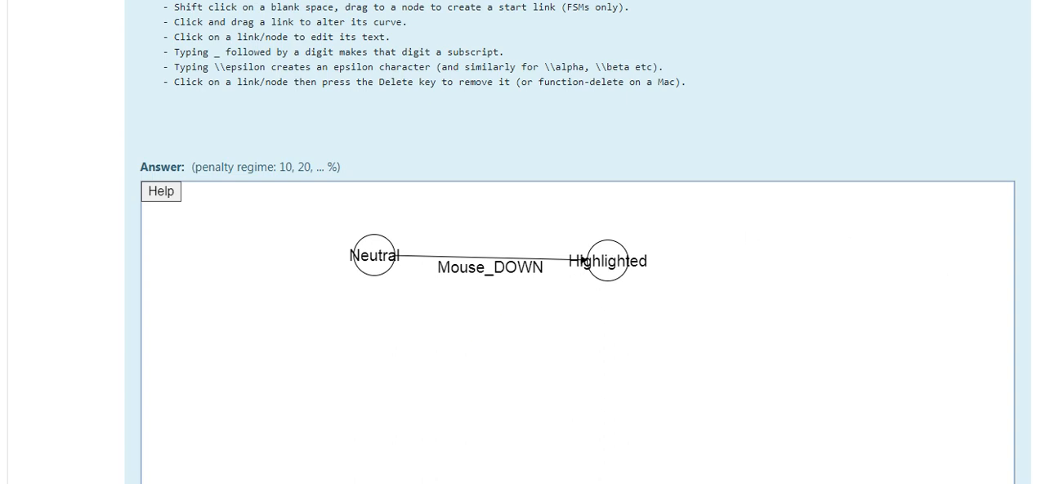
Select Highlighted as the start of the Mouse_UP link to Selected
{"action": "scroll", "scroll_direction": "down", "scroll_amount": 3}
{"action": "type", "text": "Selected"}
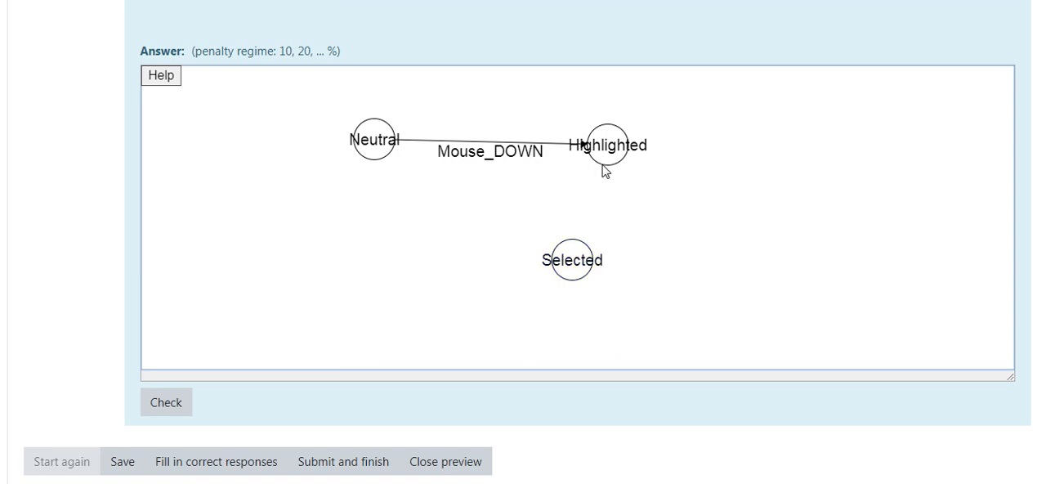
{"action": "left_click", "coordinate": [608, 145]}
{"action": "type", "text": "Mouse_UP"}
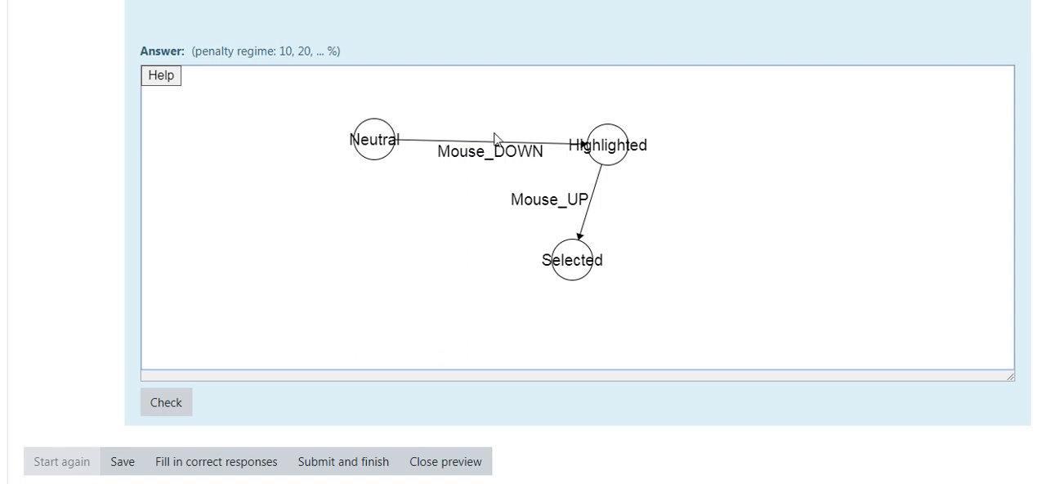
{"action": "mouse_move", "coordinate": [614, 155]}
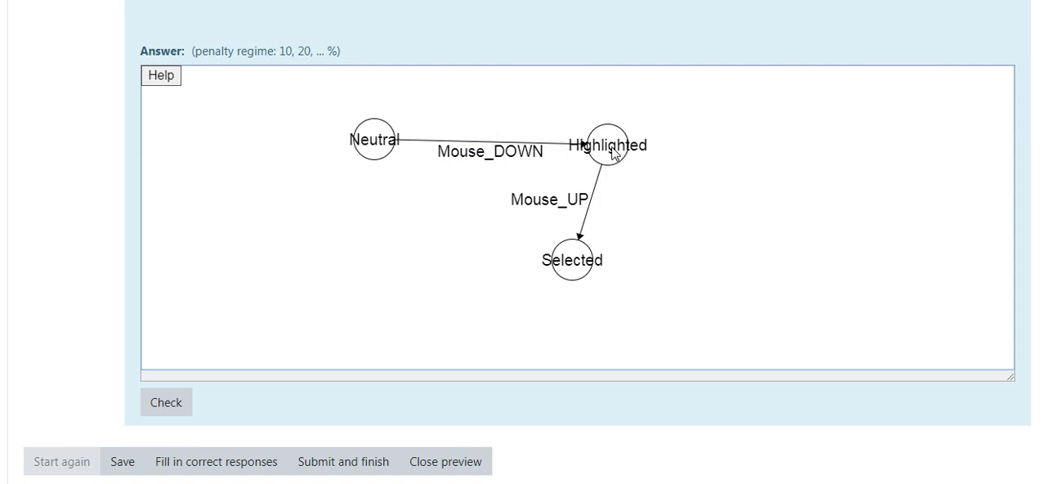
{"action": "mouse_move", "coordinate": [563, 271]}
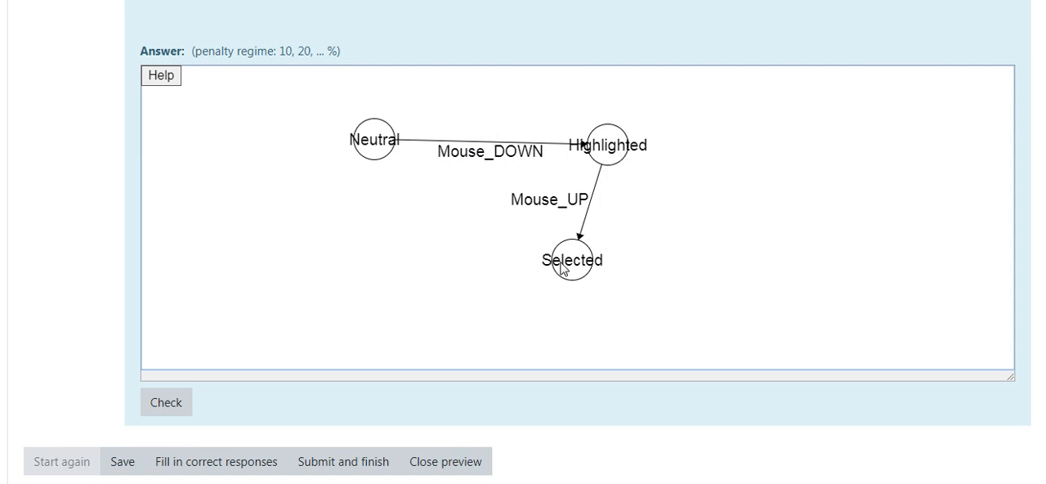
{"action": "mouse_move", "coordinate": [350, 277]}
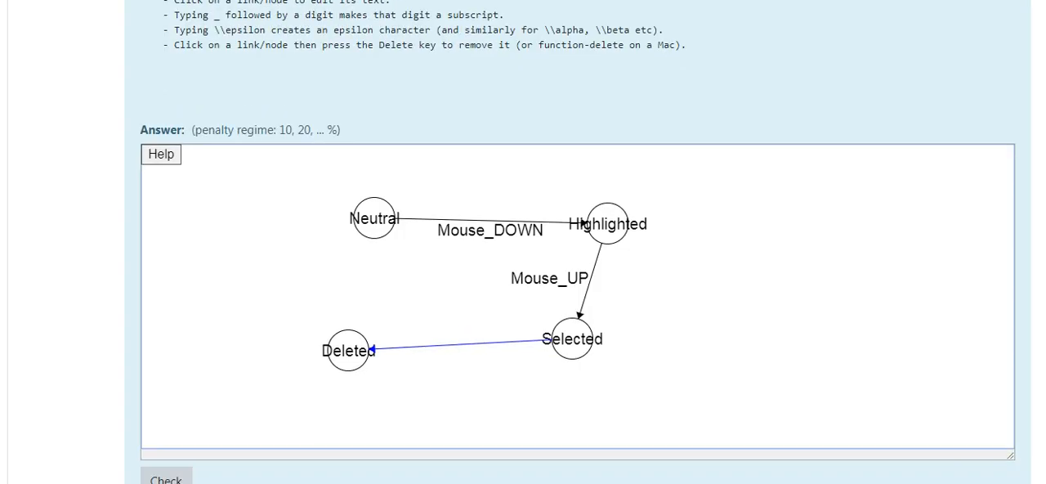
Type the 'Delete_PRESSED' label on the Selected-to-Deleted arrow
{"action": "type", "text": "Delete_PRESSED"}
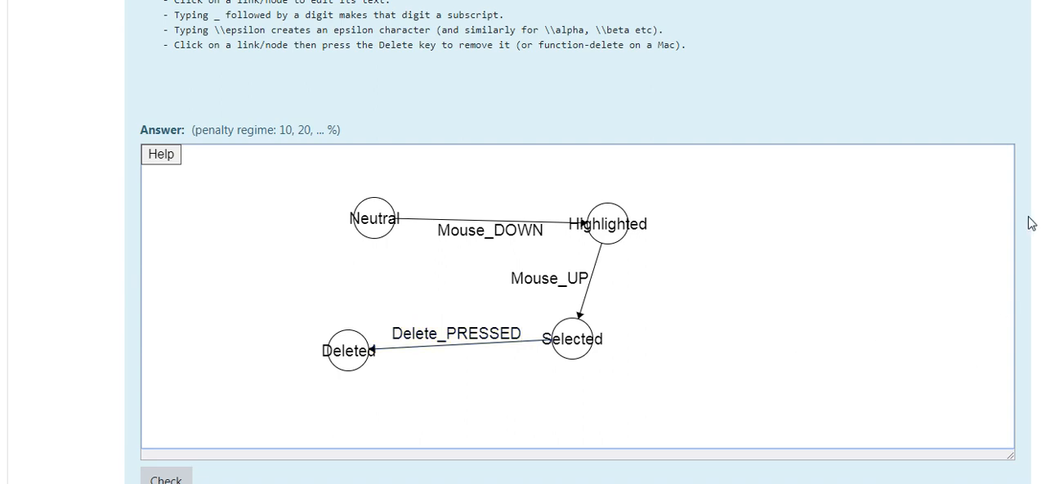
{"action": "mouse_move", "coordinate": [322, 331]}
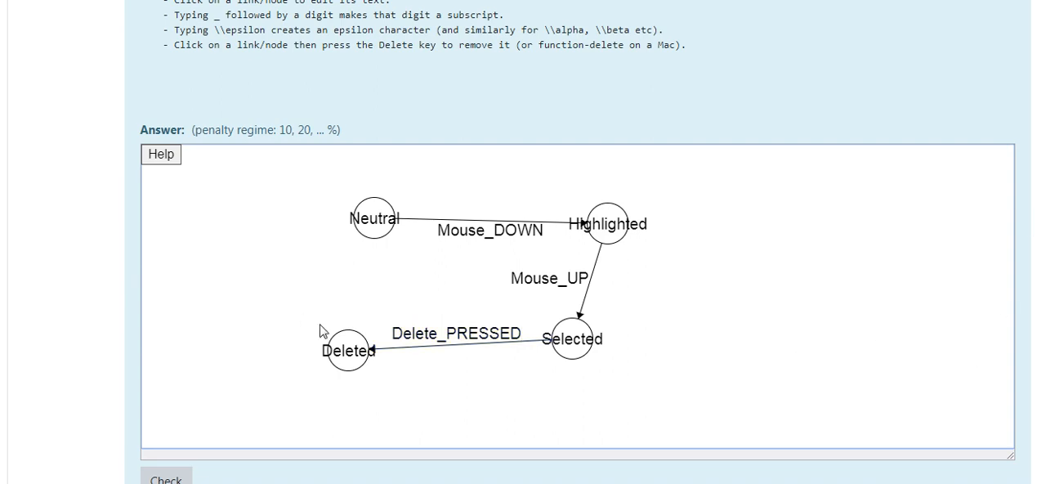
{"action": "mouse_move", "coordinate": [346, 335]}
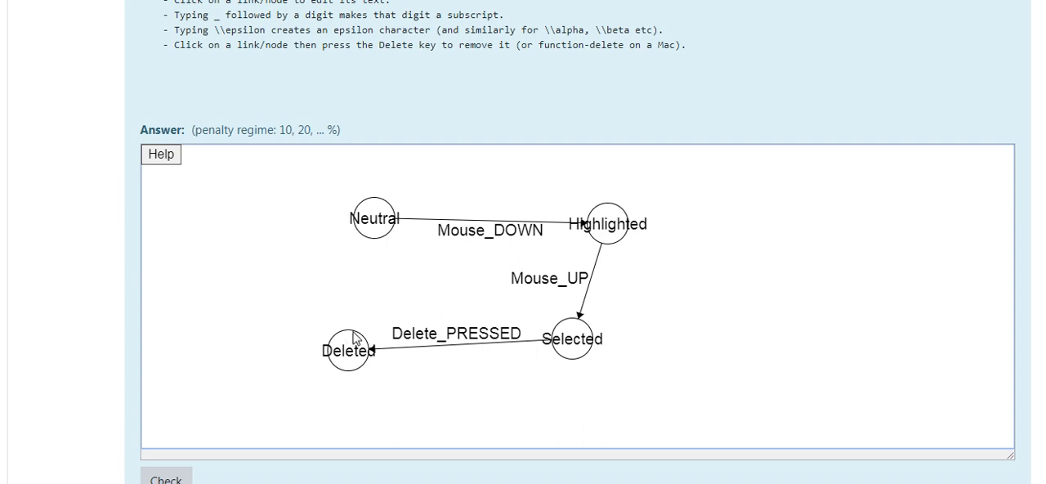
{"action": "mouse_move", "coordinate": [356, 320]}
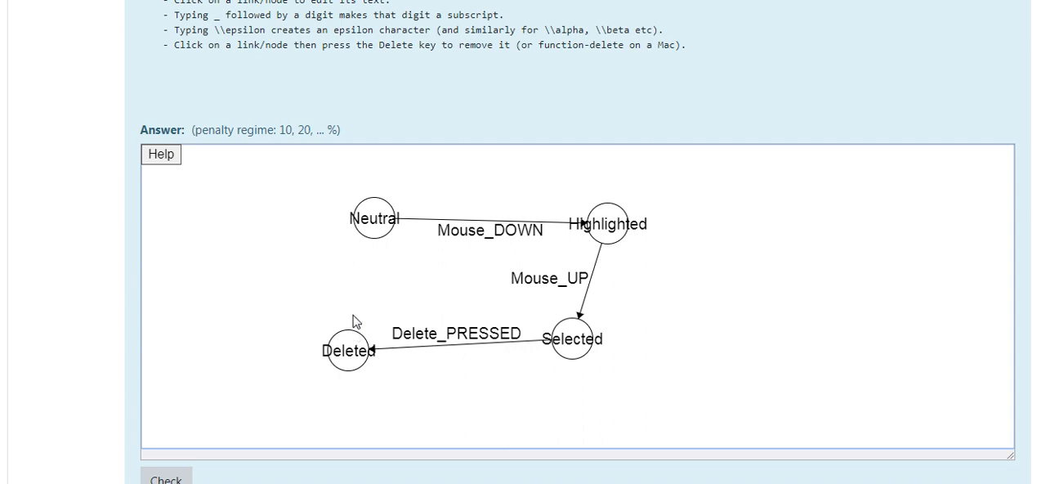
Create the Deleted-to-Neutral arrow and label it 'Clicked_OUTSIDE'
{"action": "left_click", "coordinate": [346, 351]}
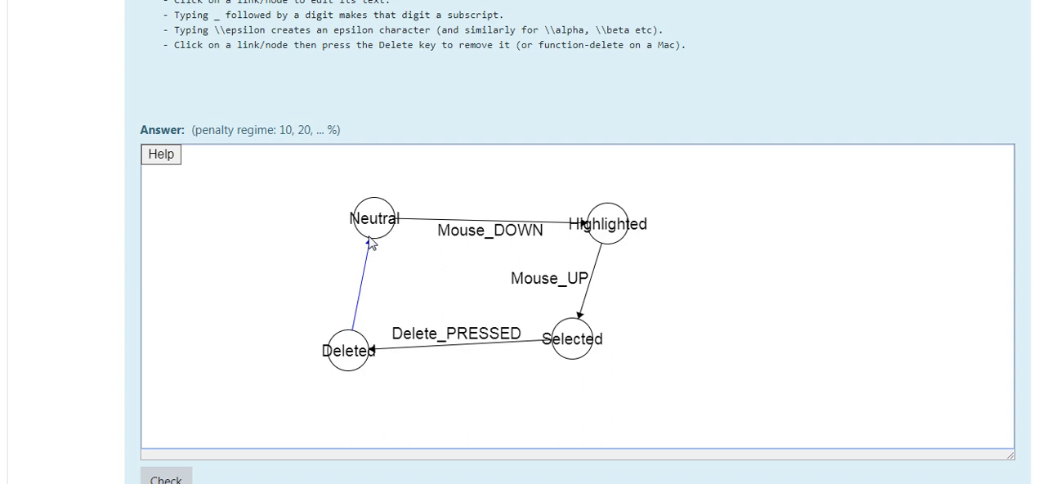
{"action": "mouse_move", "coordinate": [365, 314]}
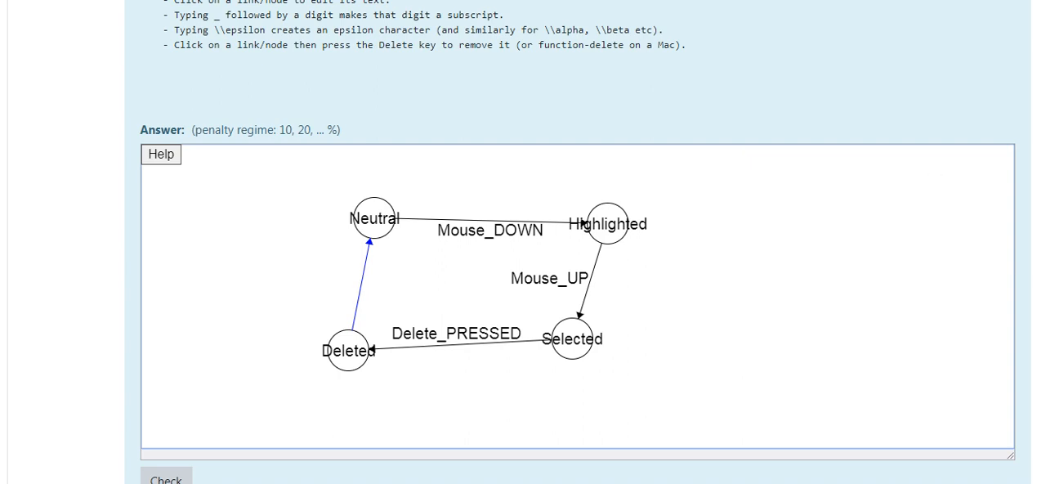
{"action": "scroll", "scroll_direction": "up", "scroll_amount": 3}
{"action": "type", "text": "Cli"}
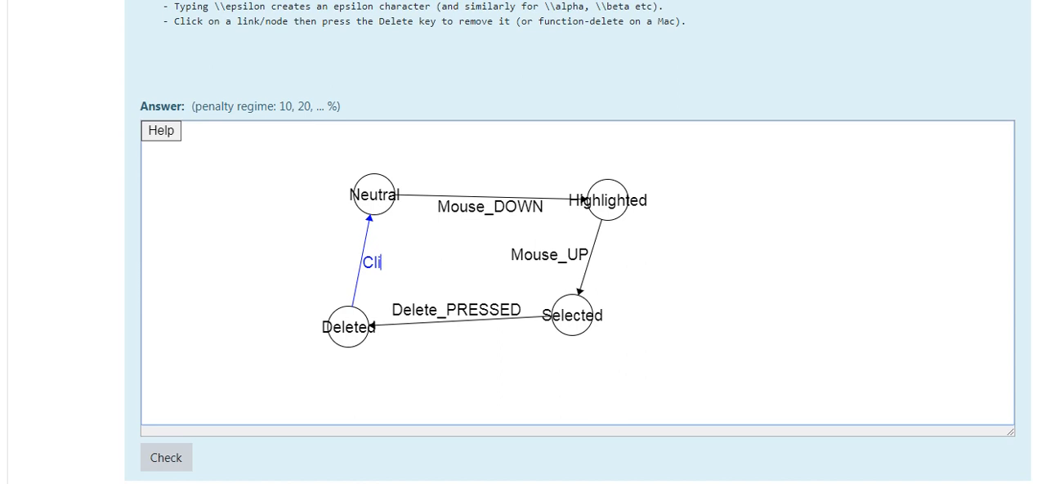
{"action": "type", "text": "cked_"}
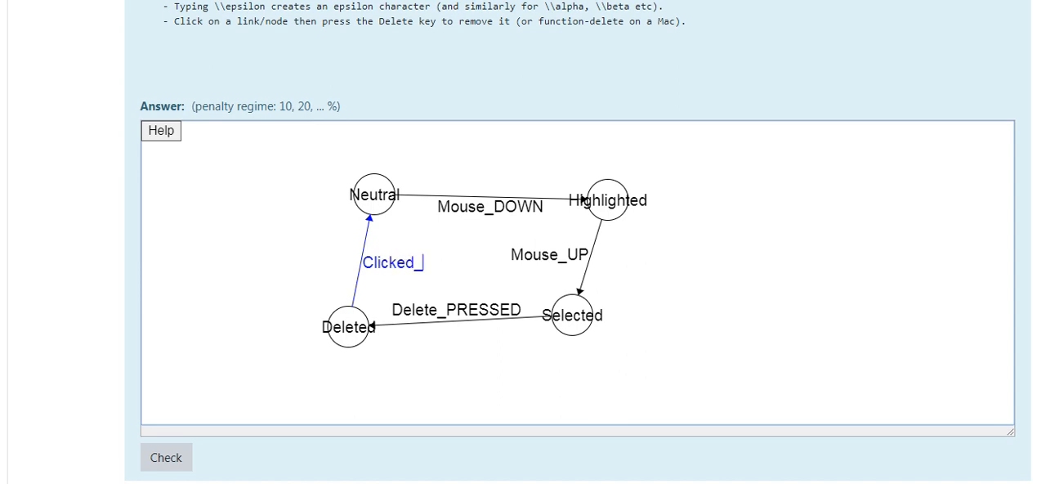
{"action": "type", "text": "OUTSID"}
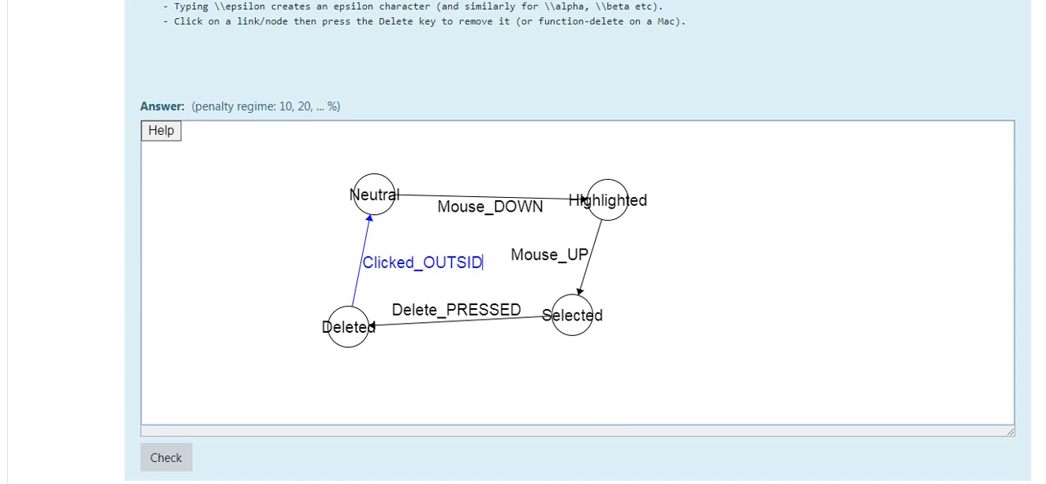
{"action": "type", "text": "E"}
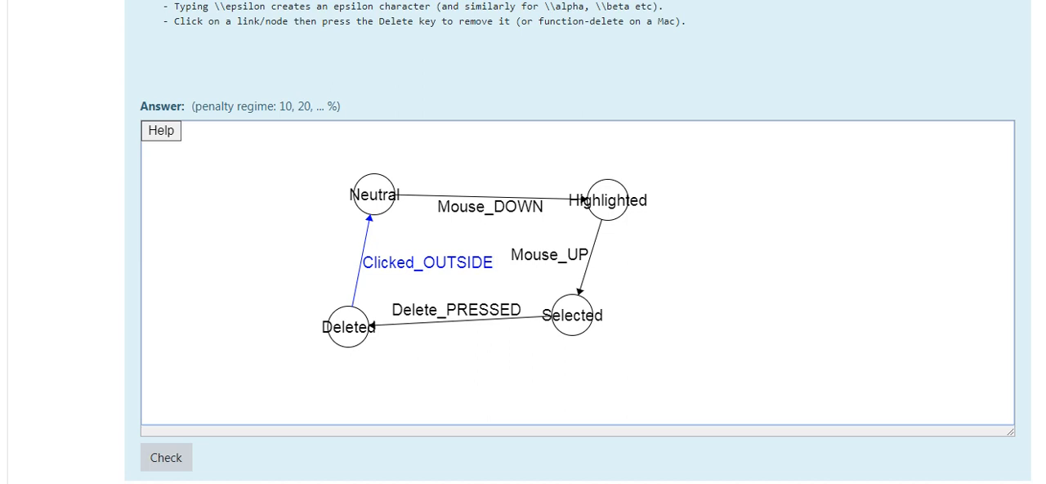
{"action": "scroll", "scroll_direction": "down", "scroll_amount": 3}
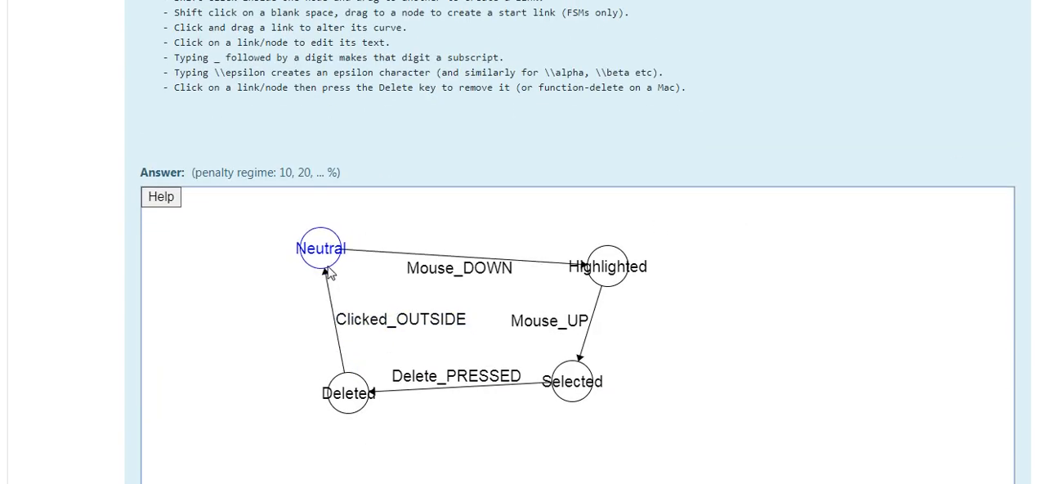
Drag the Neutral node further left
{"action": "left_click_drag", "start_coordinate": [320, 249], "coordinate": [296, 254]}
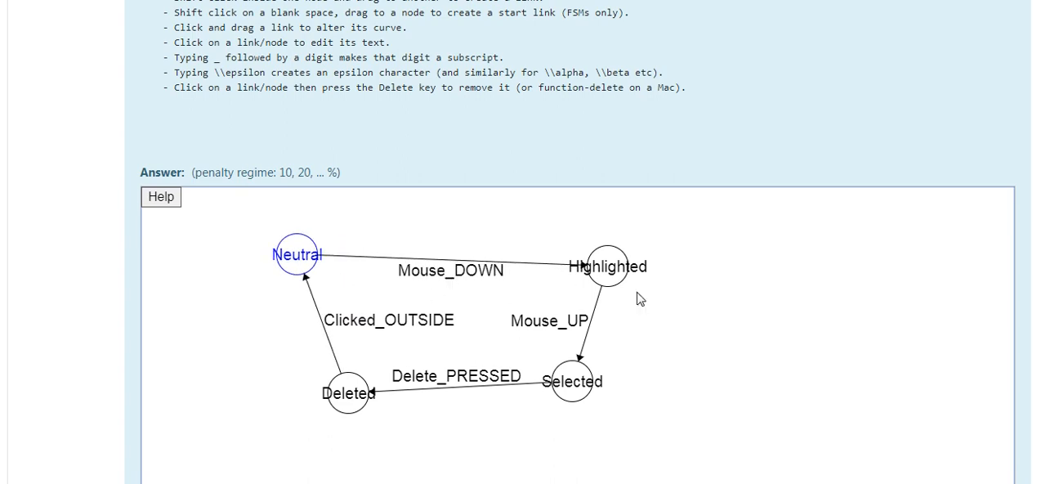
{"action": "mouse_move", "coordinate": [562, 404]}
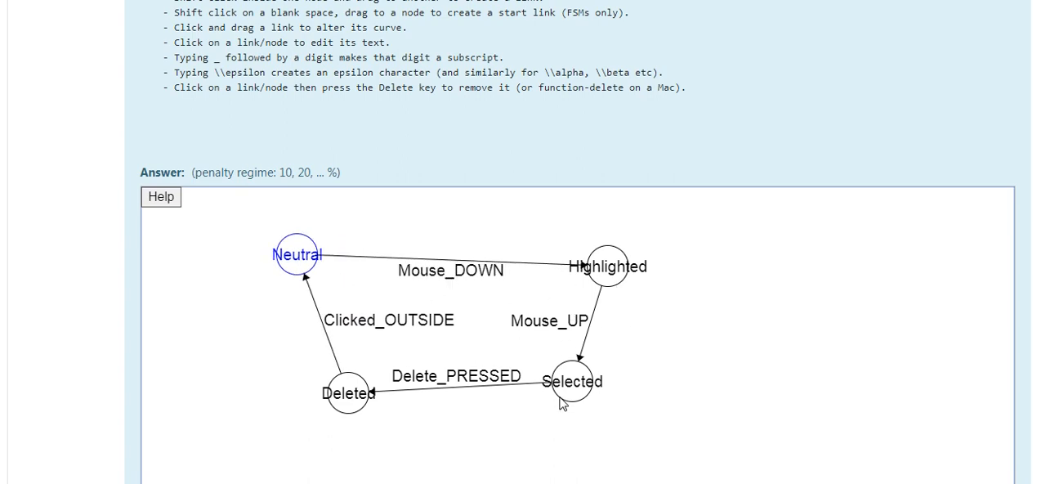
{"action": "mouse_move", "coordinate": [487, 307]}
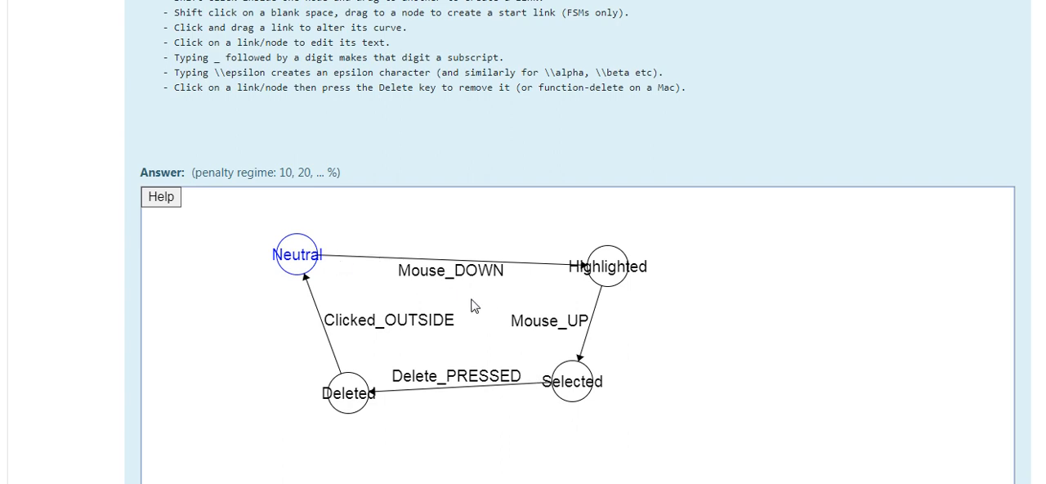
{"action": "mouse_move", "coordinate": [409, 309]}
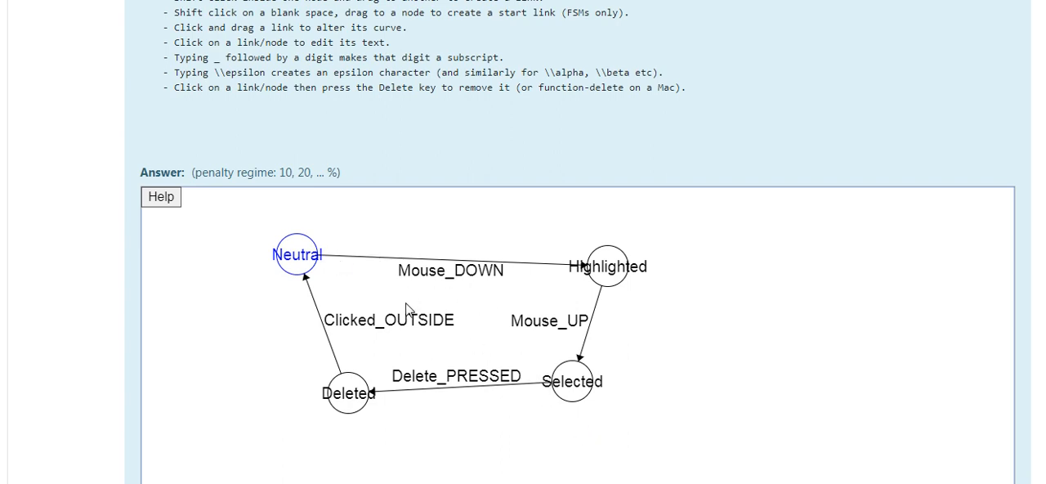
{"action": "mouse_move", "coordinate": [349, 282]}
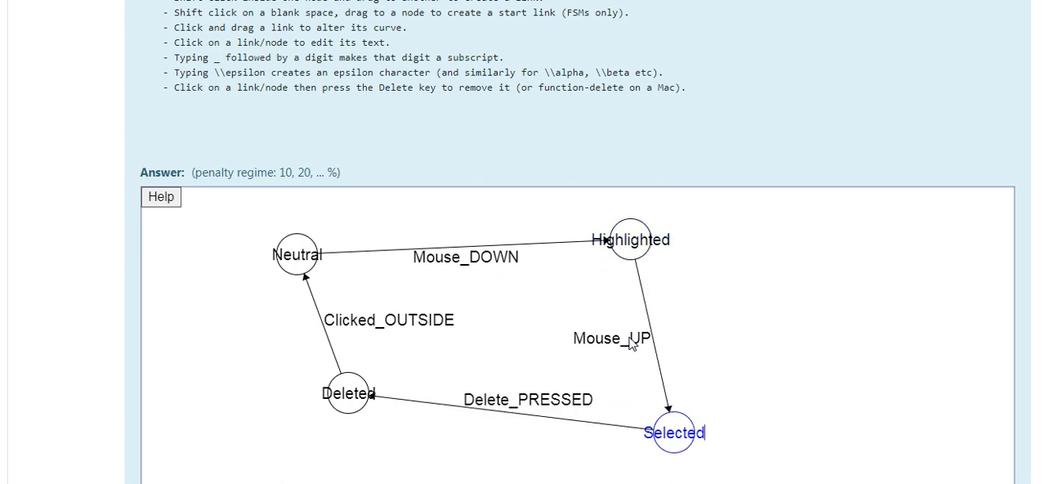
{"action": "mouse_move", "coordinate": [680, 420]}
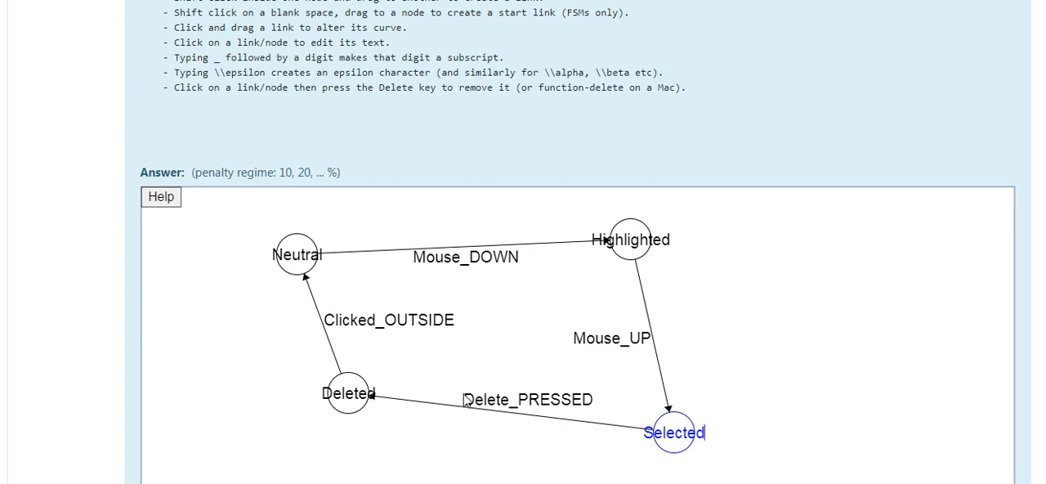
{"action": "mouse_move", "coordinate": [318, 162]}
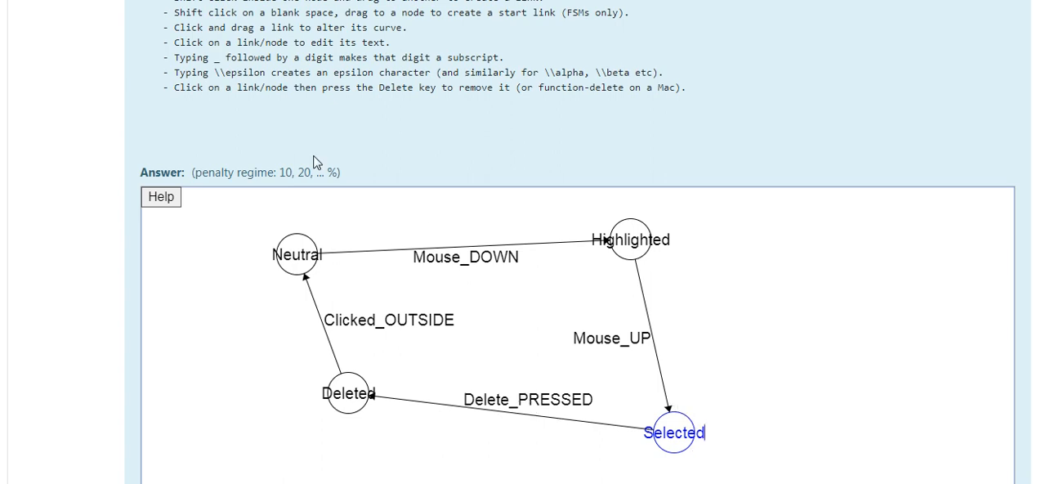
{"action": "mouse_move", "coordinate": [664, 423]}
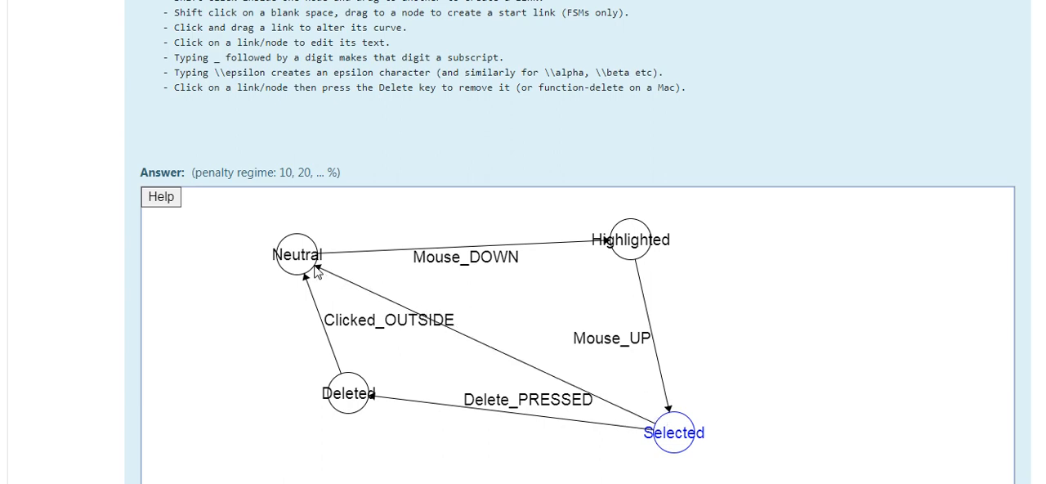
Link Selected to Neutral with 'Clicked_OUTSIDE' and move Selected down-right
{"action": "left_click_drag", "start_coordinate": [675, 432], "coordinate": [302, 257]}
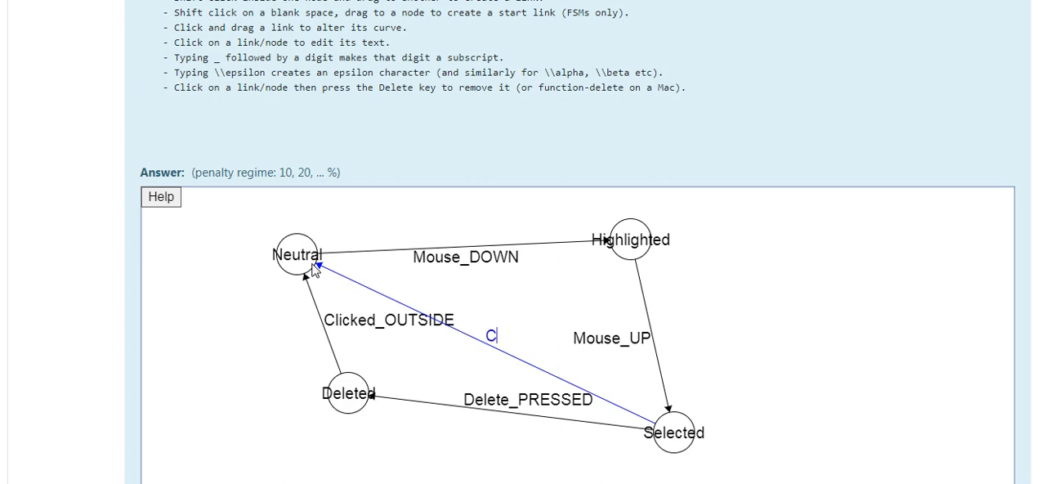
{"action": "type", "text": "licked_"}
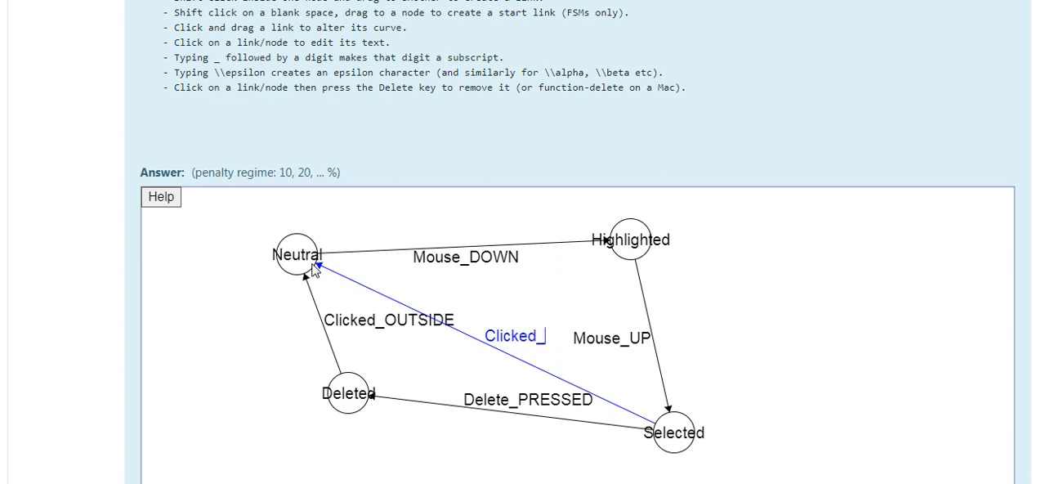
{"action": "type", "text": "OUTSID"}
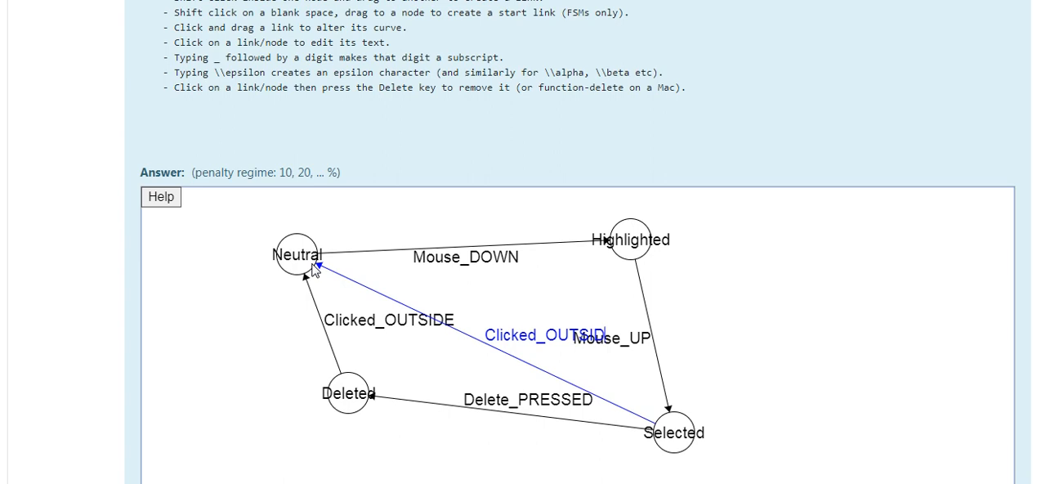
{"action": "mouse_move", "coordinate": [676, 374]}
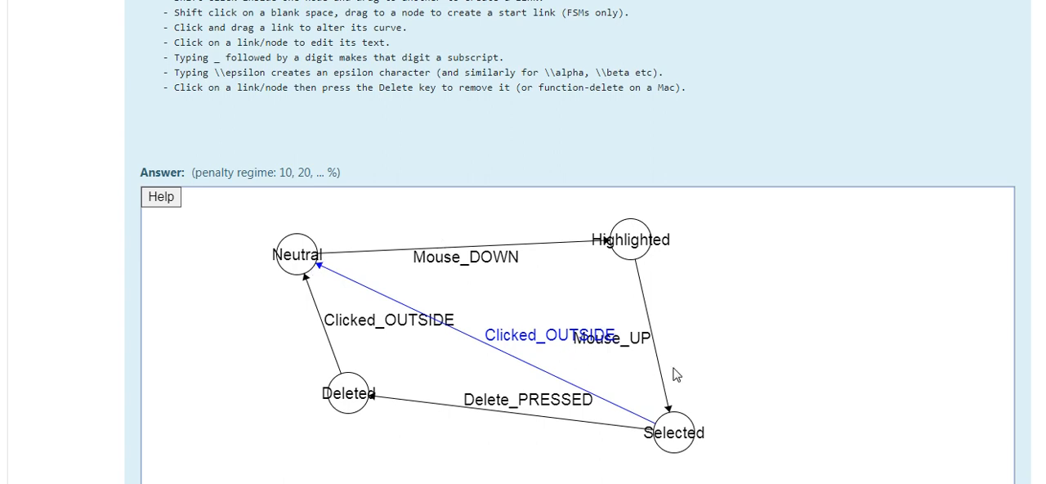
{"action": "left_click_drag", "start_coordinate": [672, 432], "coordinate": [742, 413]}
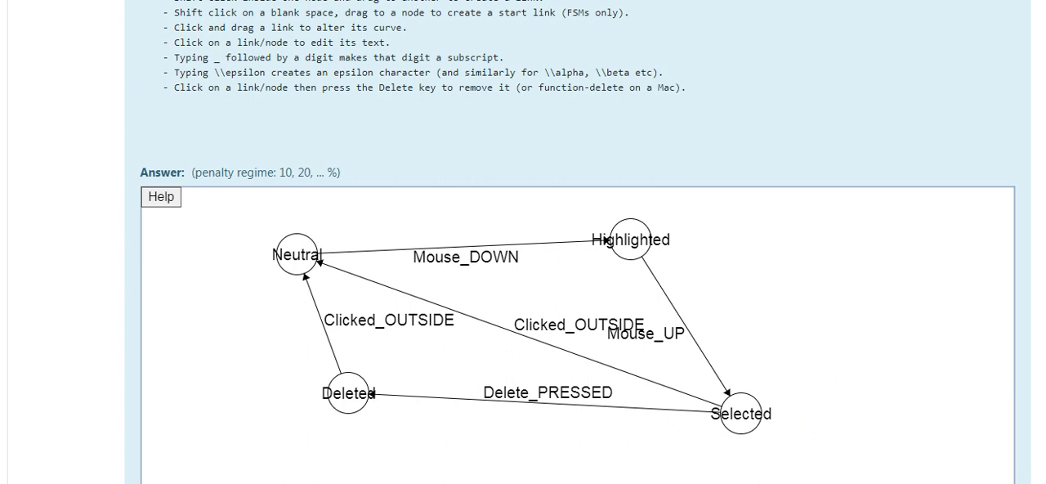
{"action": "scroll", "scroll_direction": "down", "scroll_amount": 3}
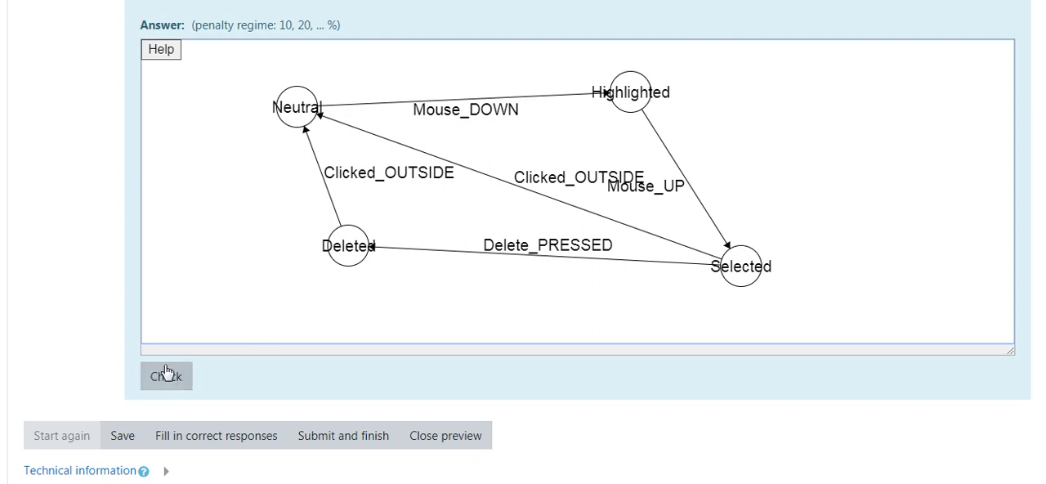
{"action": "mouse_move", "coordinate": [193, 376]}
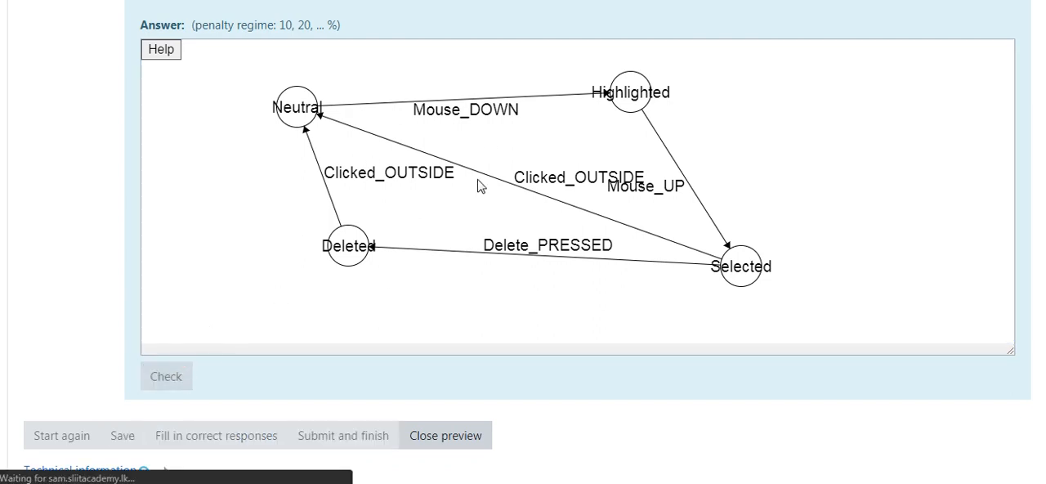
Check the answer and highlight the Correct 10.0/10.0 mark in the results
{"action": "left_click", "coordinate": [444, 435]}
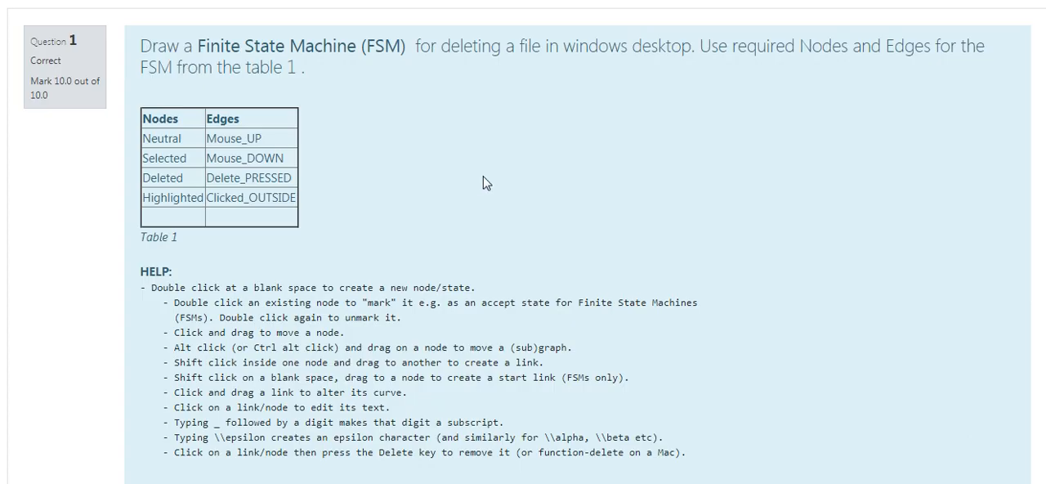
{"action": "scroll", "scroll_direction": "down", "scroll_amount": 3}
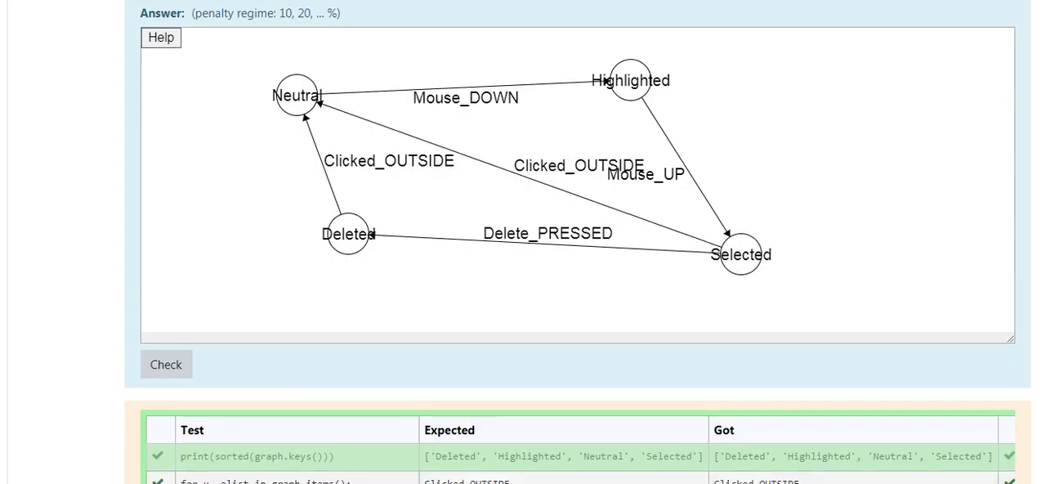
{"action": "scroll", "scroll_direction": "down", "scroll_amount": 3}
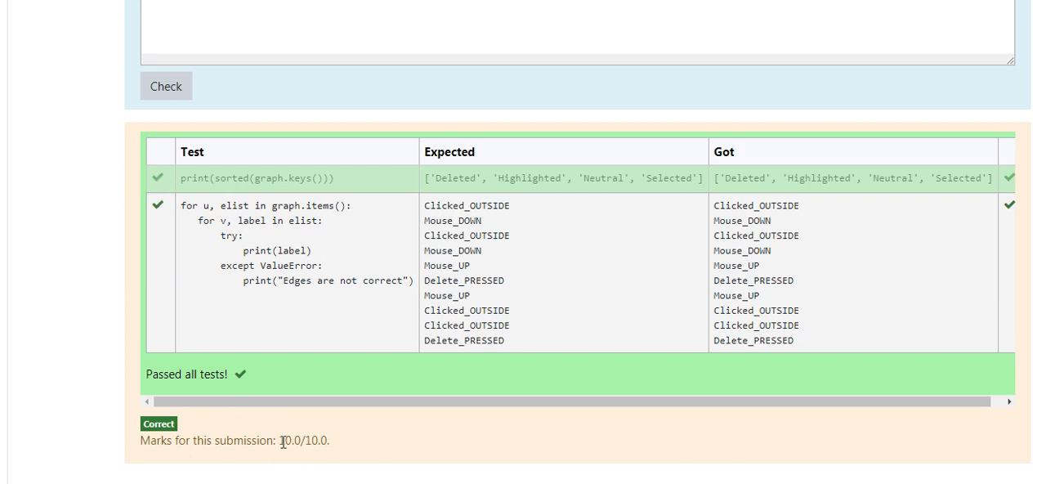
{"action": "left_click_drag", "start_coordinate": [277, 440], "coordinate": [331, 441]}
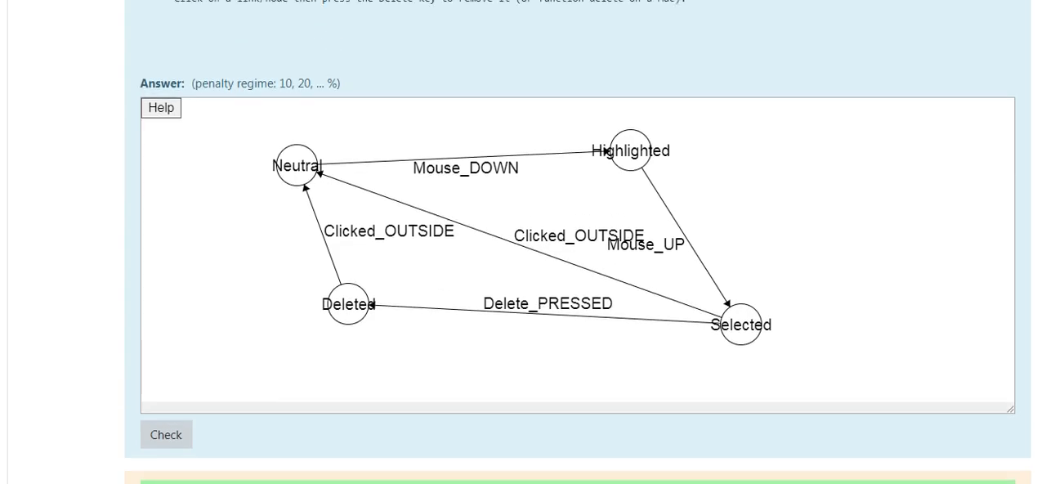
{"action": "left_click", "coordinate": [166, 434]}
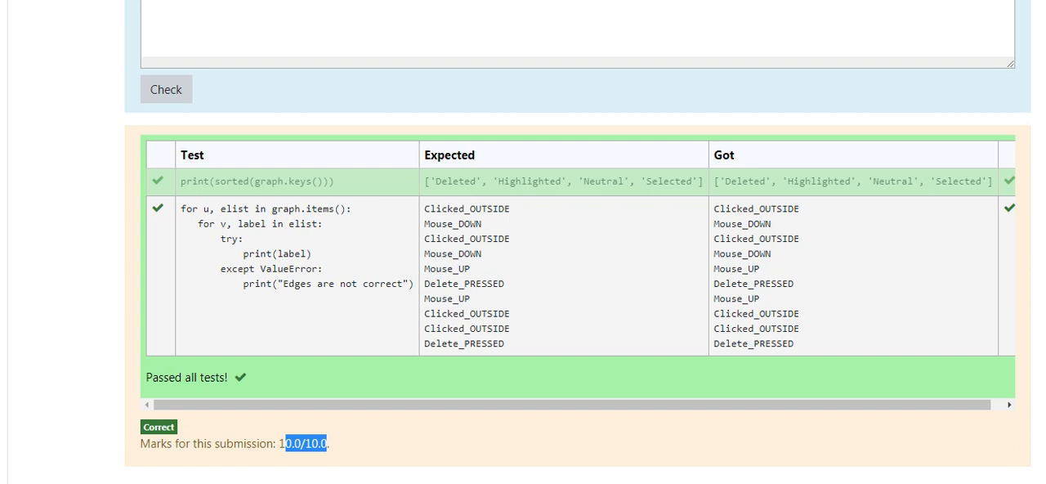